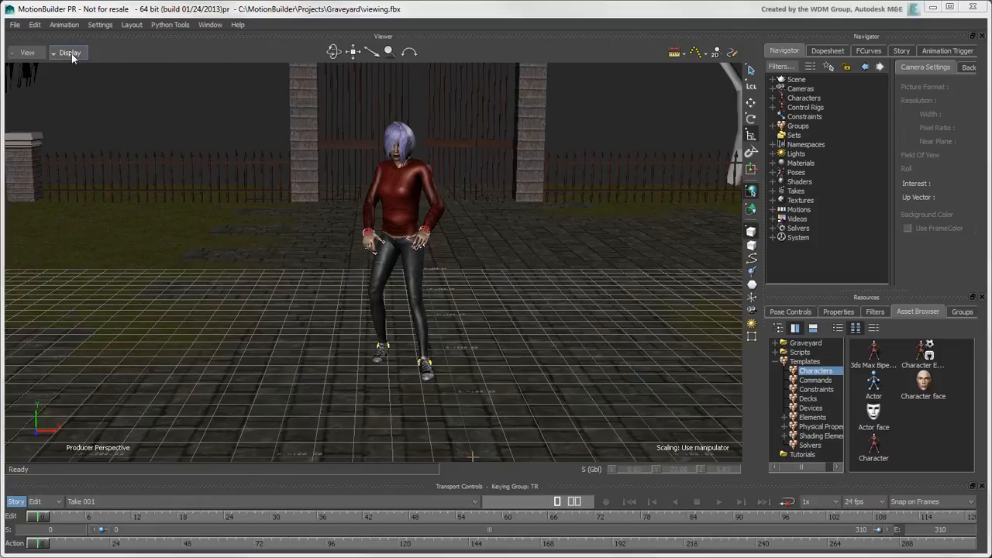
- Switch the viewer's display mode to Models Only so cameras and other elements are hidden
click(68, 52)
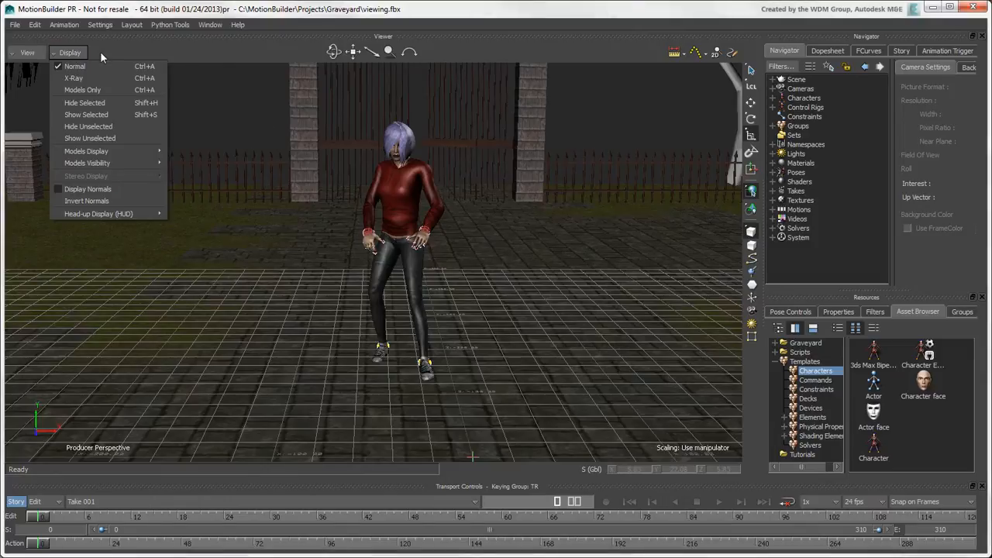
mouse_move(90, 68)
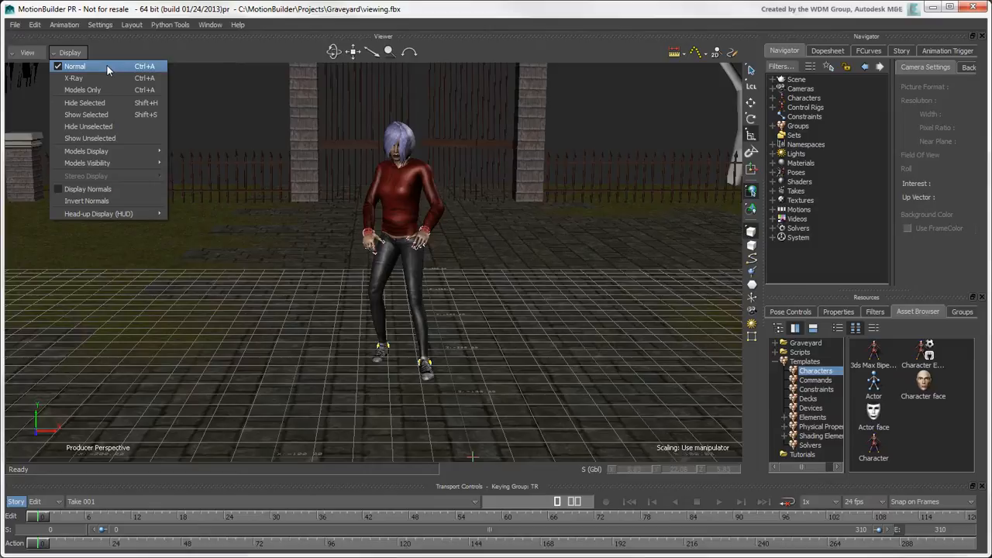
mouse_move(87, 162)
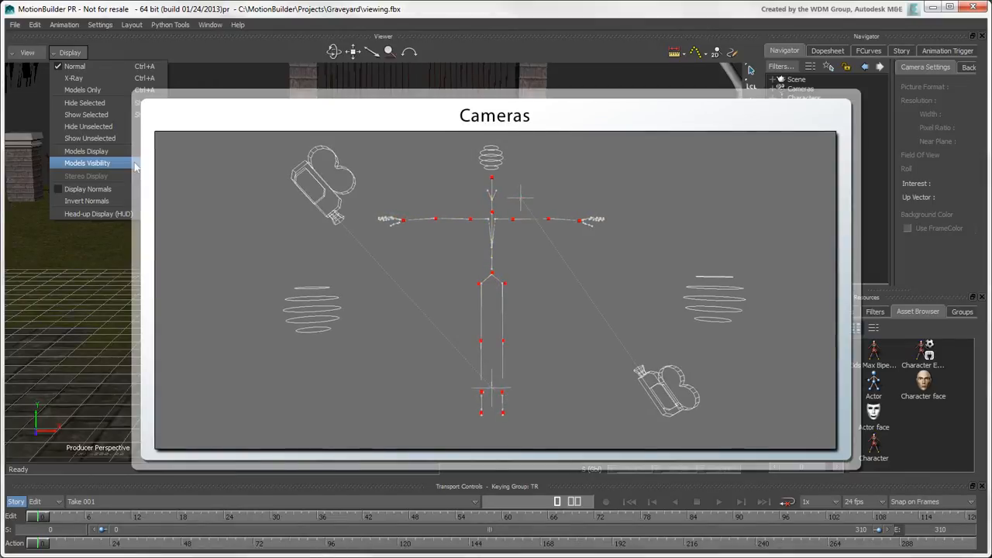
click(87, 163)
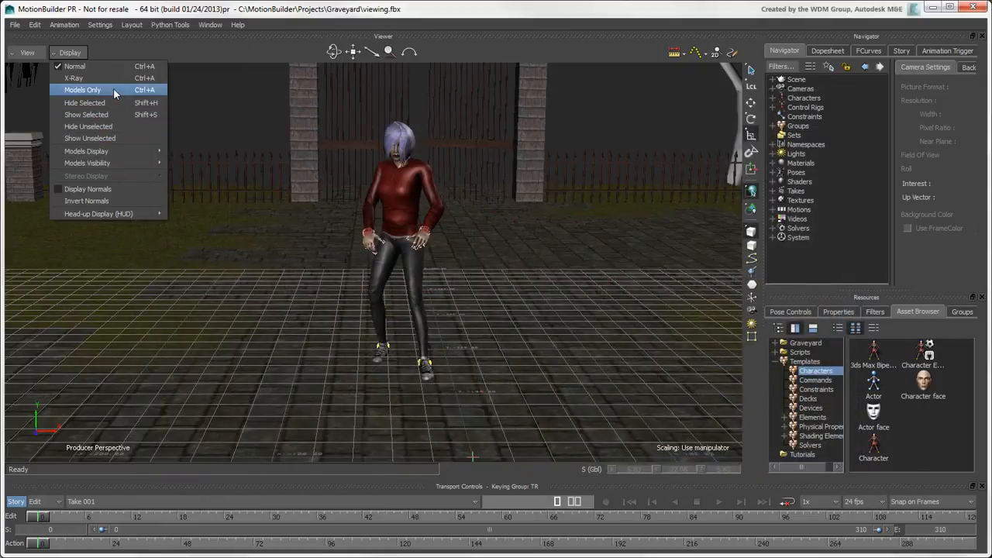
click(74, 93)
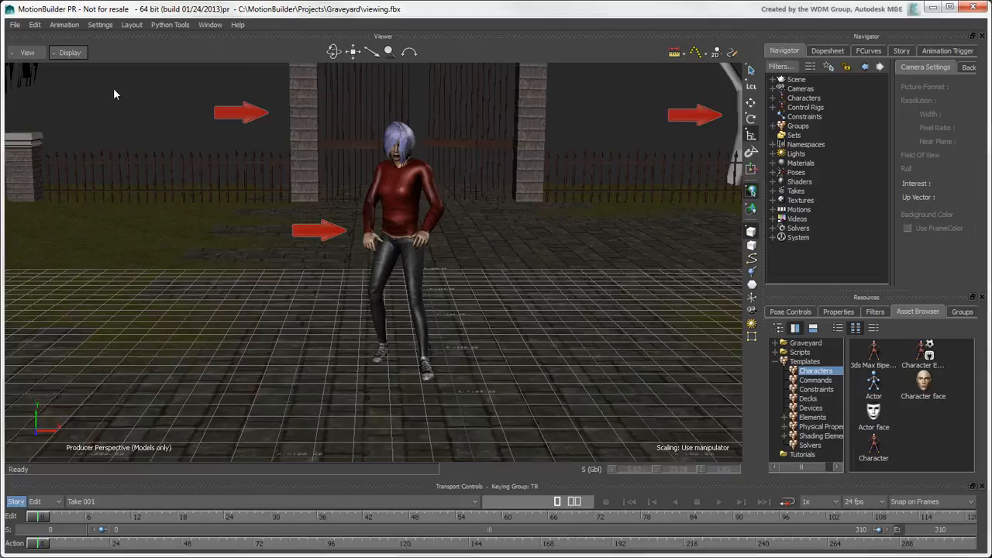
- Switch the viewer to X-Ray display, then cycle display modes twice with Ctrl+A
click(70, 53)
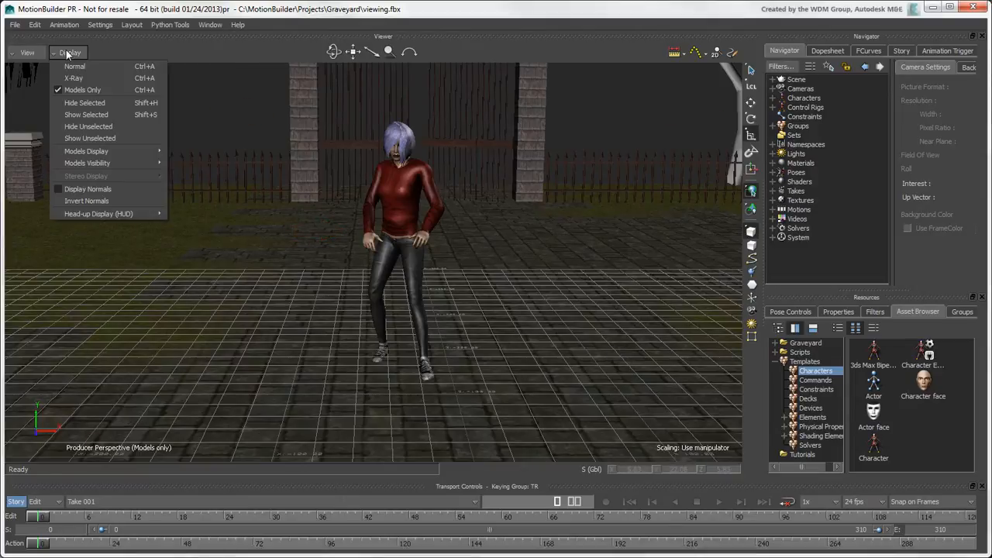
mouse_move(62, 80)
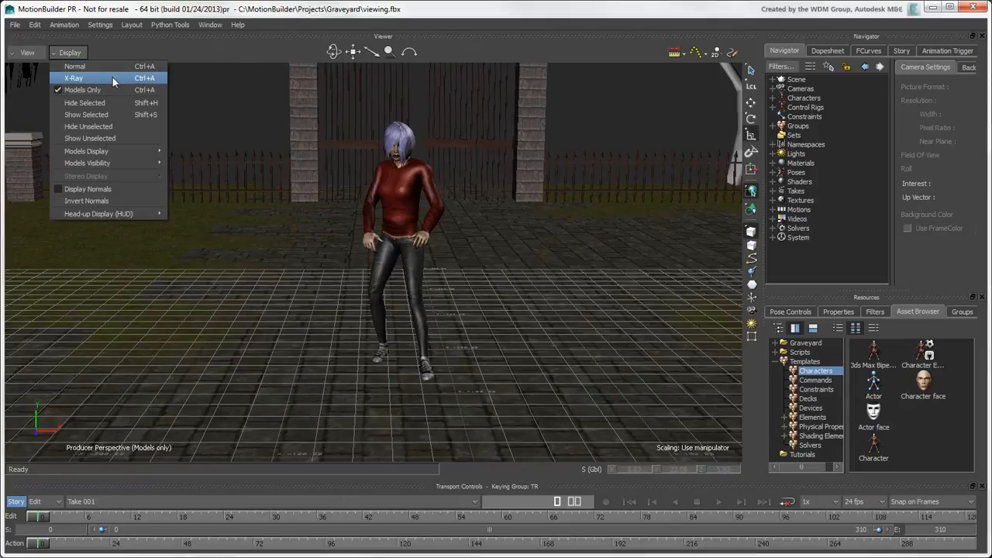
click(73, 78)
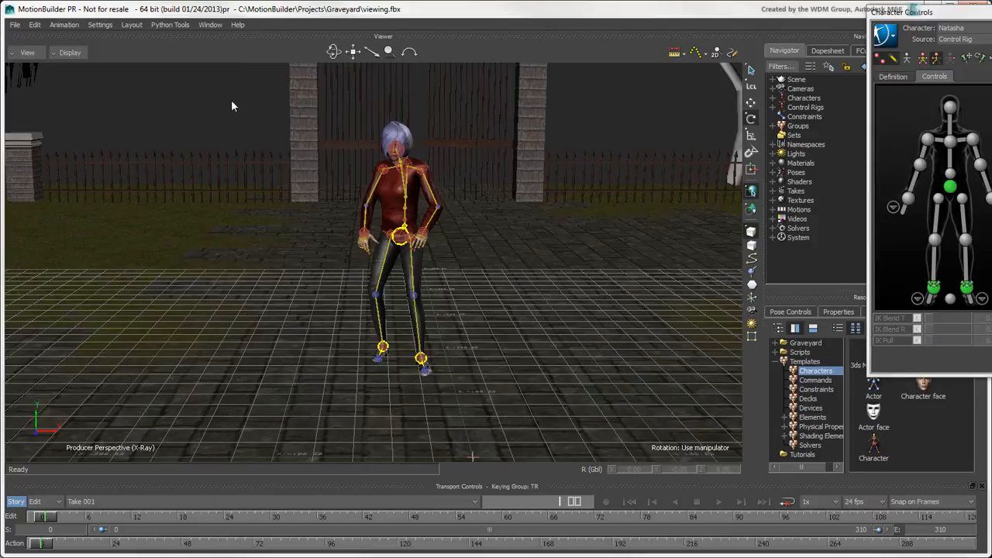
key(ctrl+a)
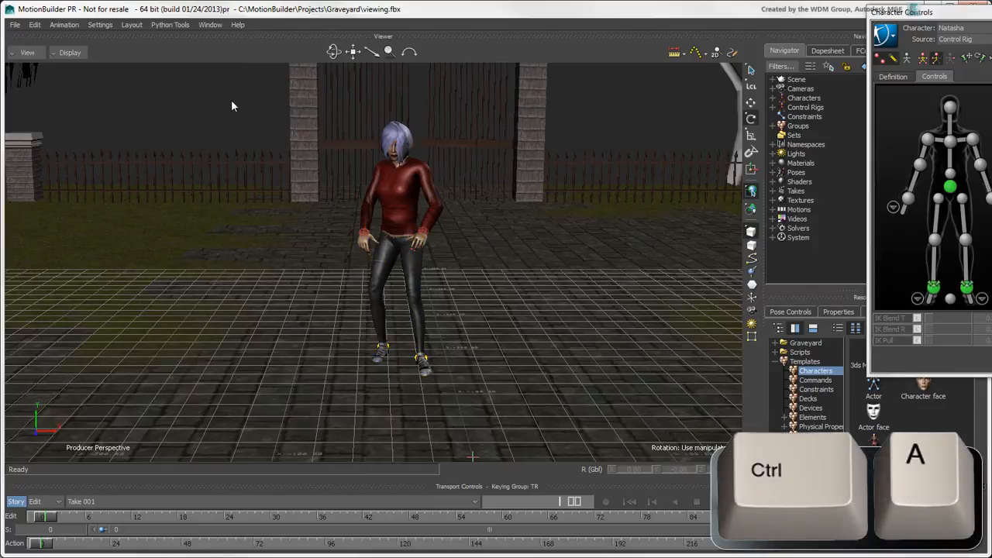
key(ctrl+a)
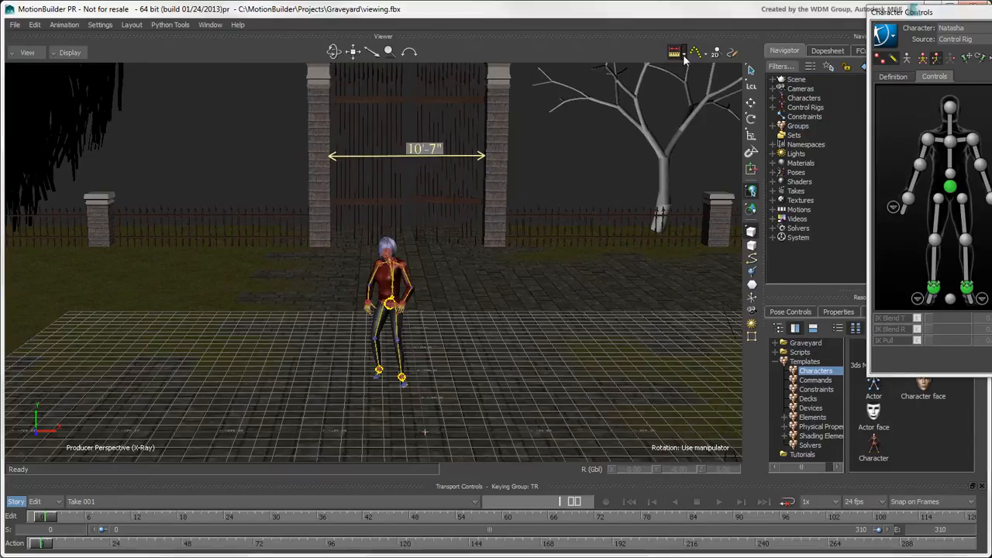
- In Ruler preferences set End Cap Style to None, apply it and dismiss the configuration notice
click(673, 53)
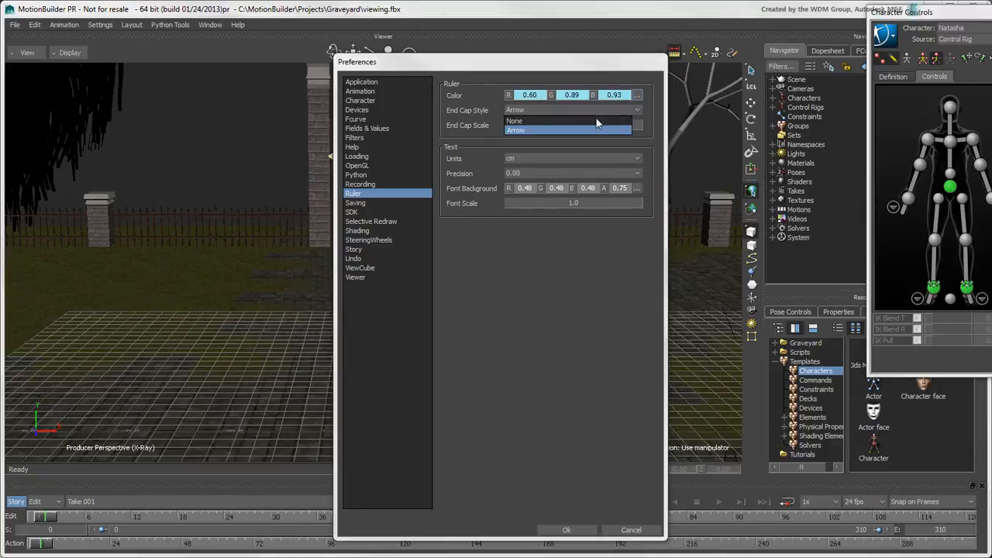
click(514, 121)
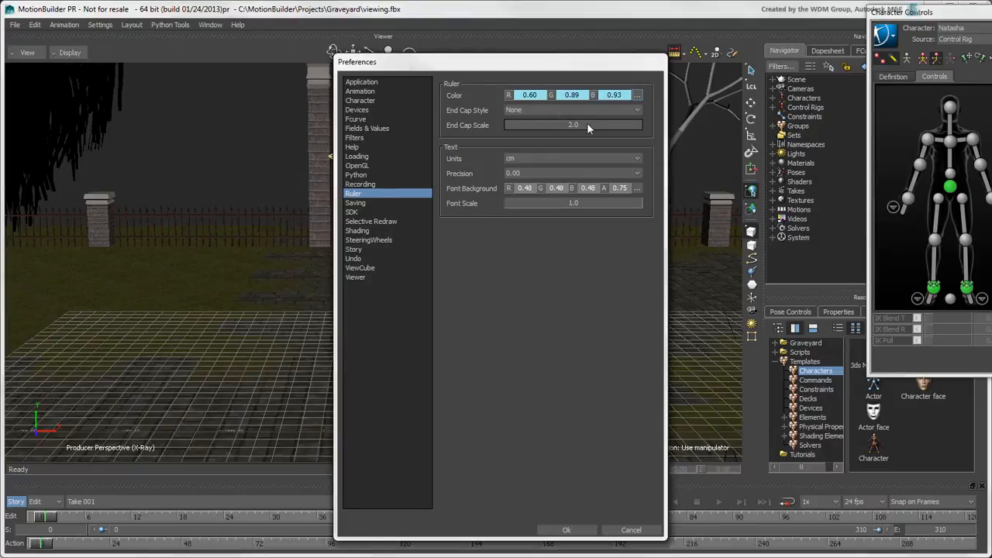
click(568, 531)
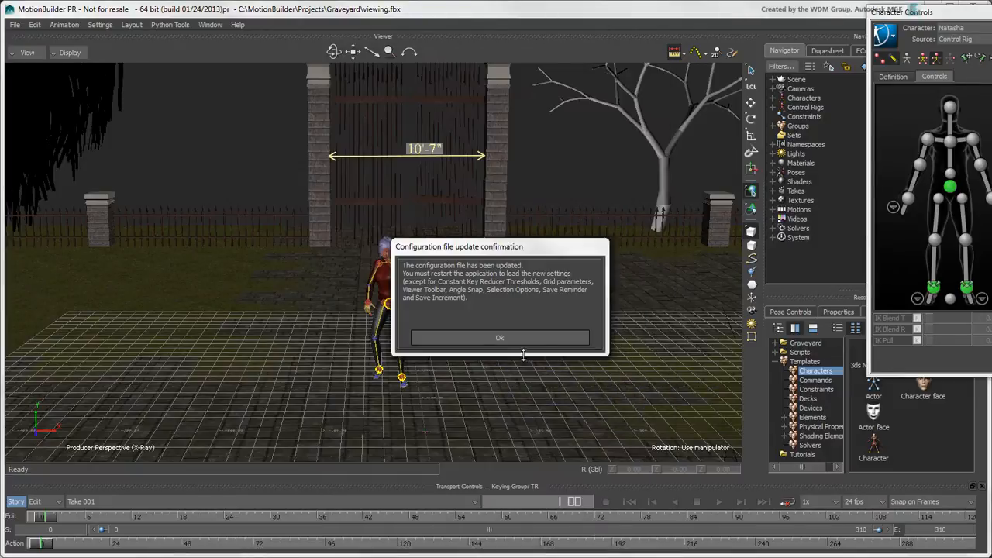
click(499, 338)
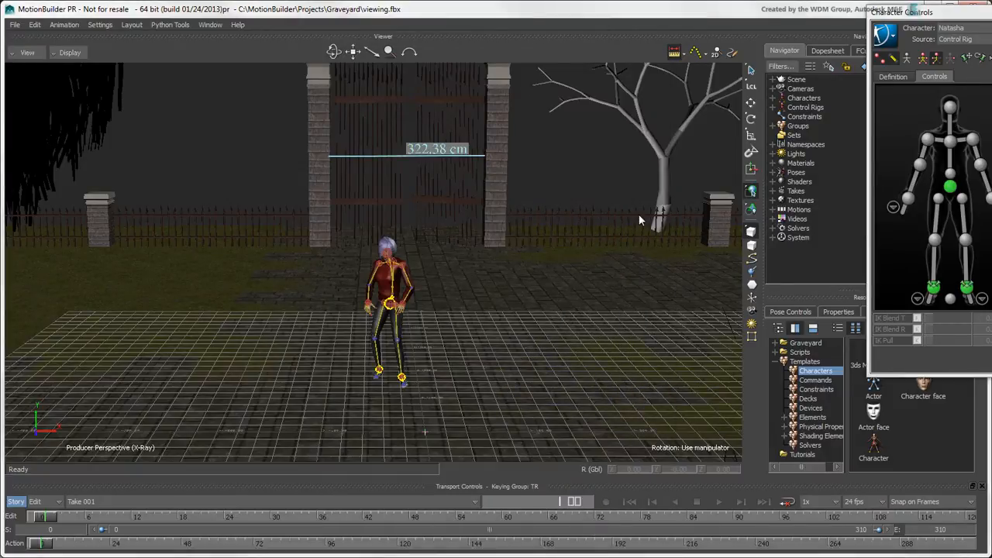
click(697, 53)
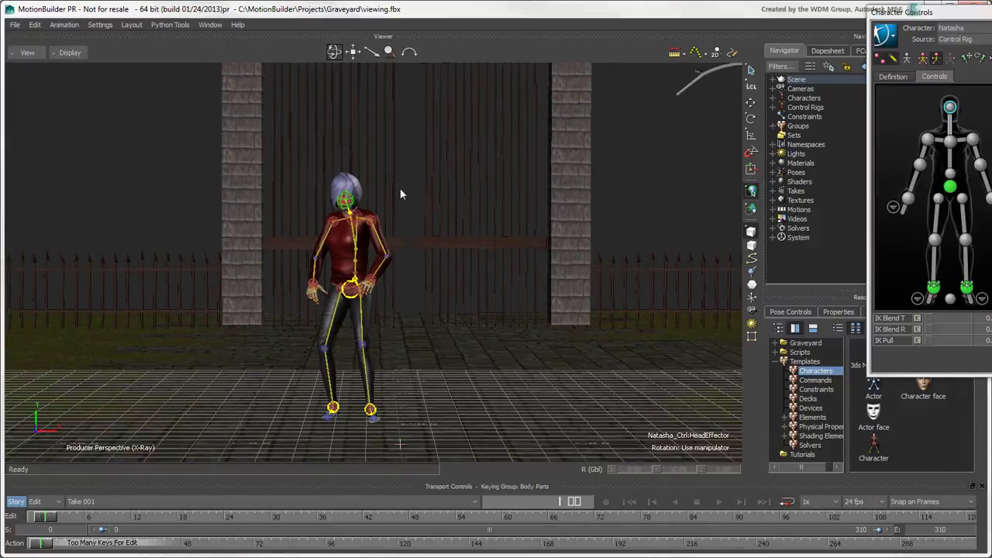
click(72, 53)
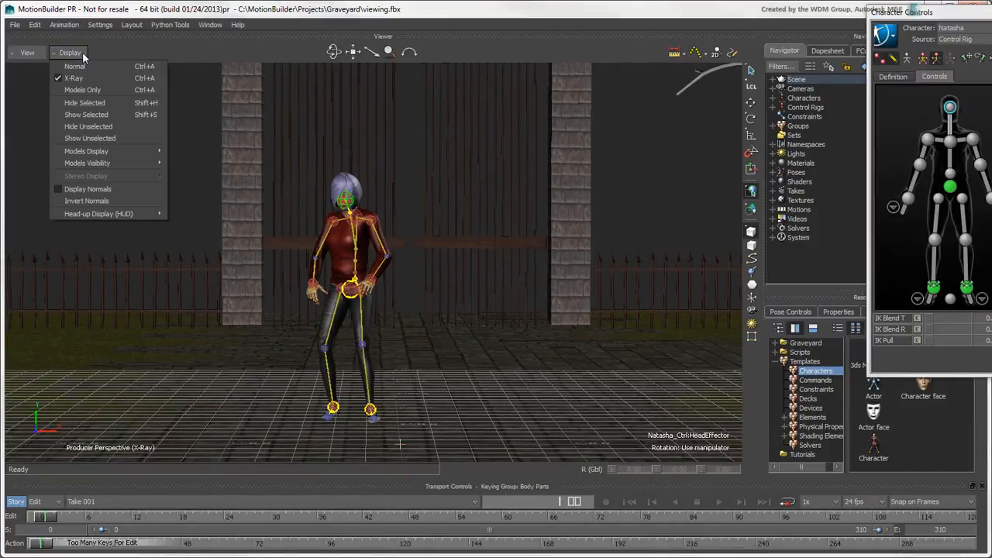
mouse_move(87, 151)
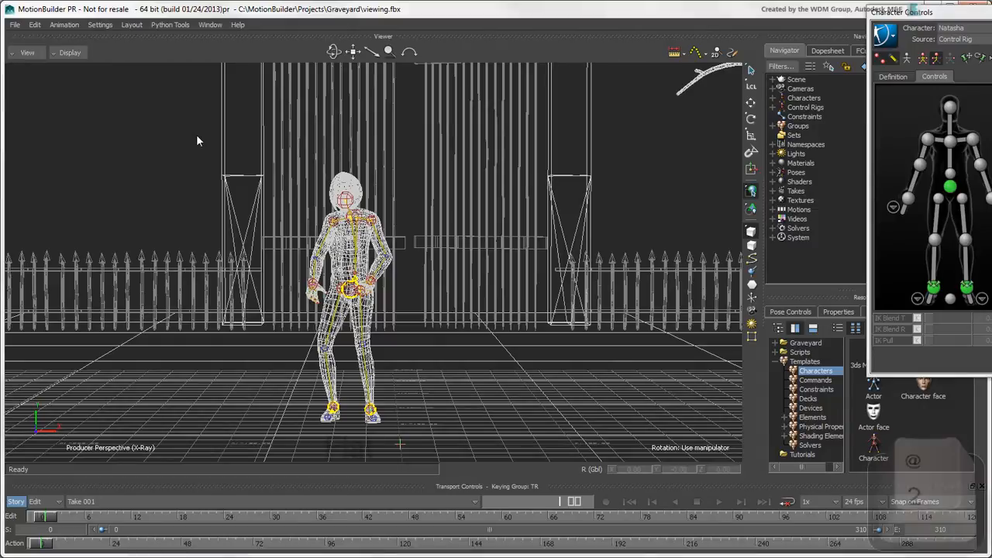
key(2)
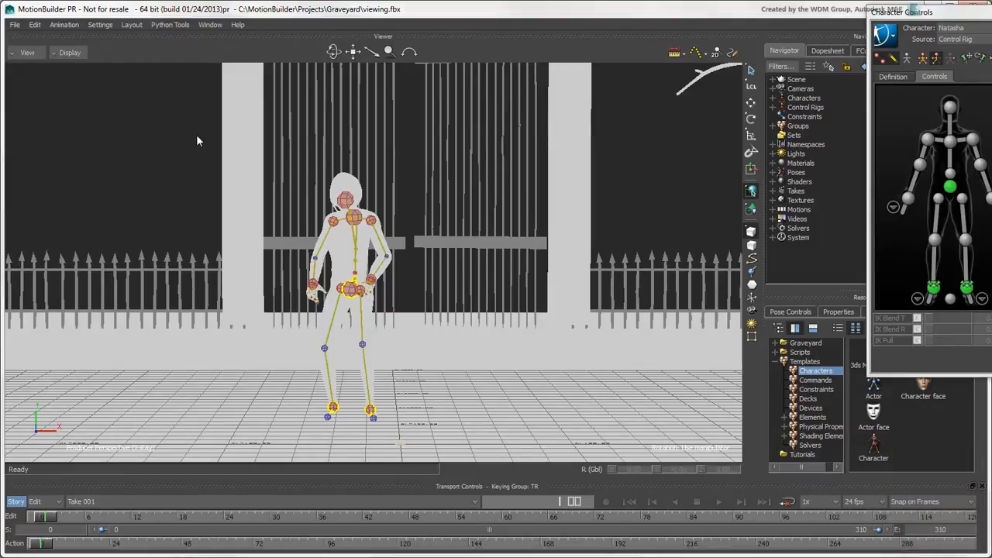
key(3)
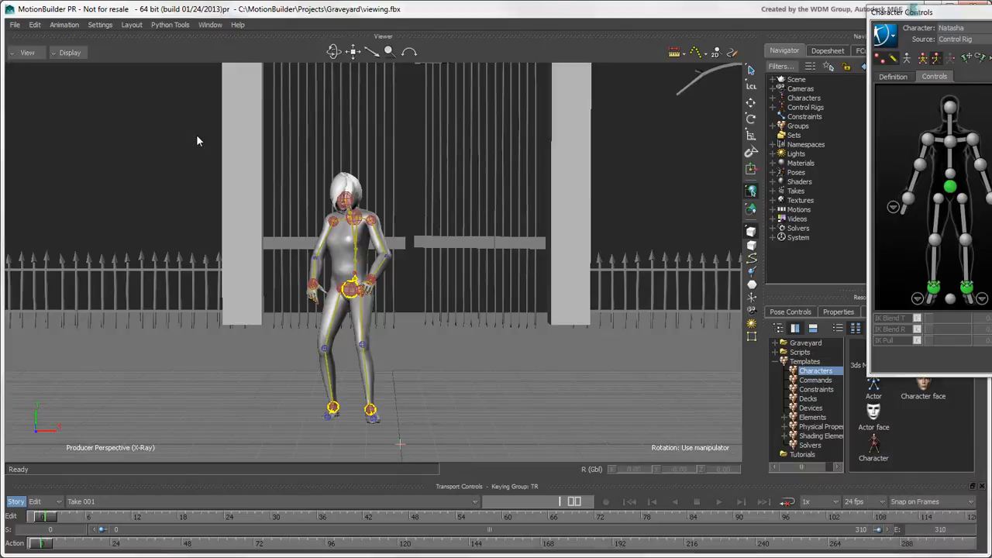
key(6)
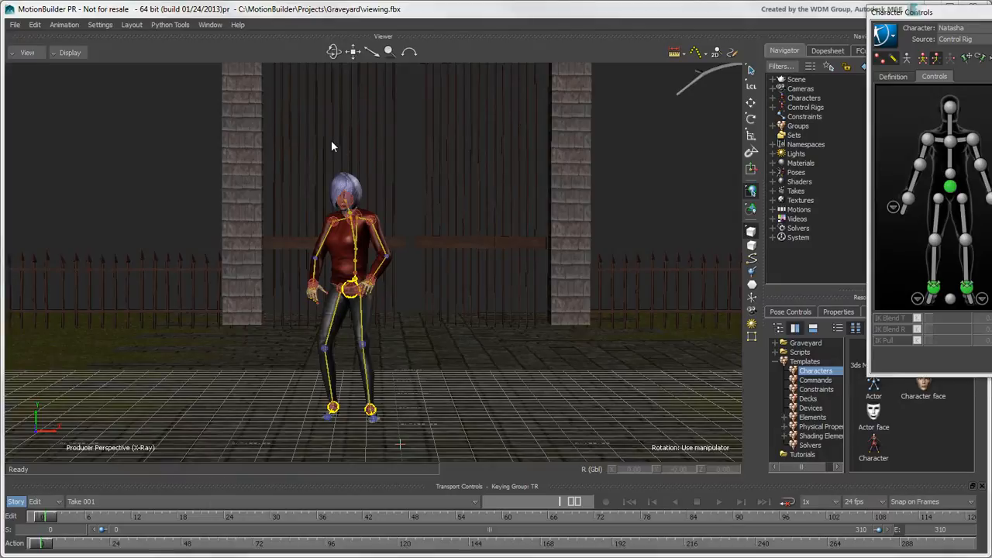
- Turn Display Normals on to show surface normals on the trees, then turn them off again
click(72, 53)
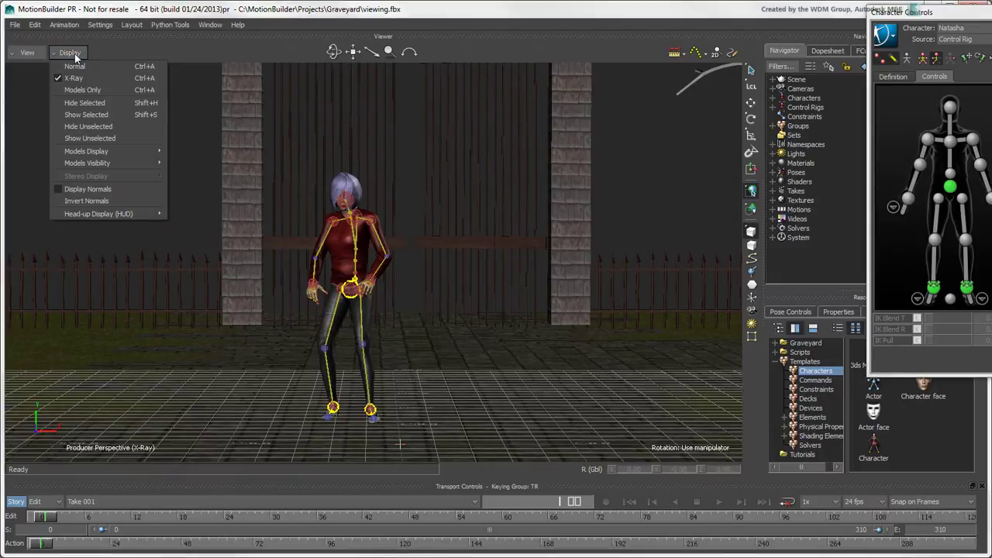
mouse_move(87, 190)
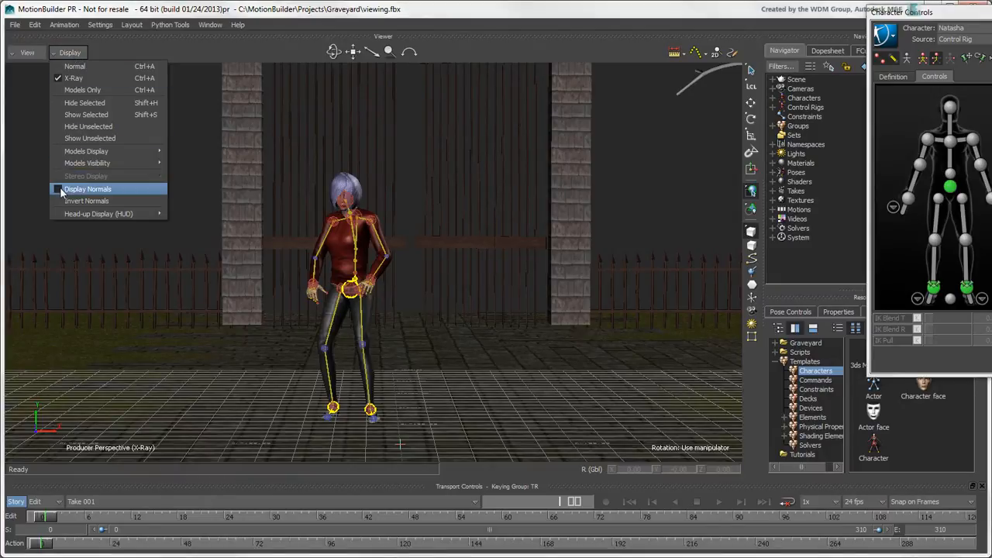
click(81, 189)
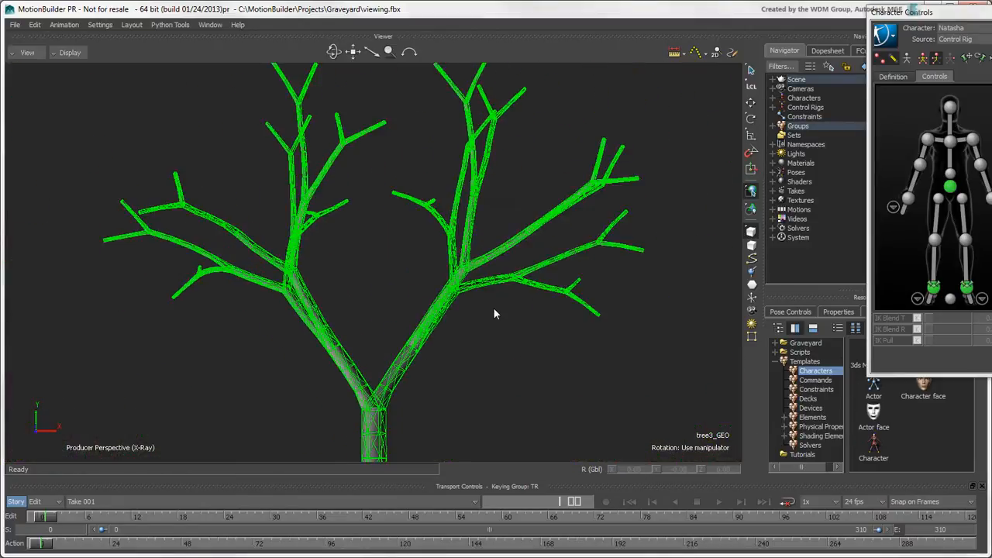
click(70, 52)
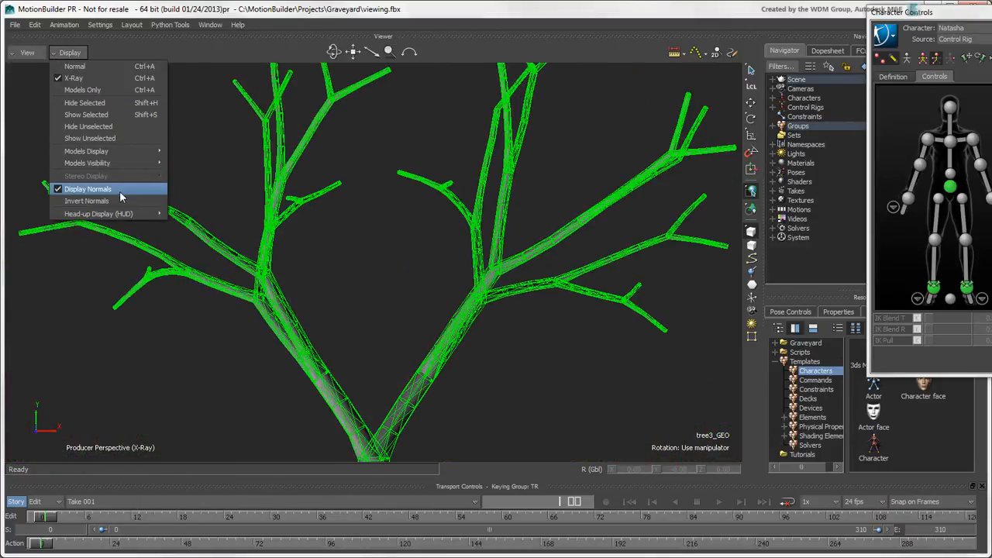
click(87, 189)
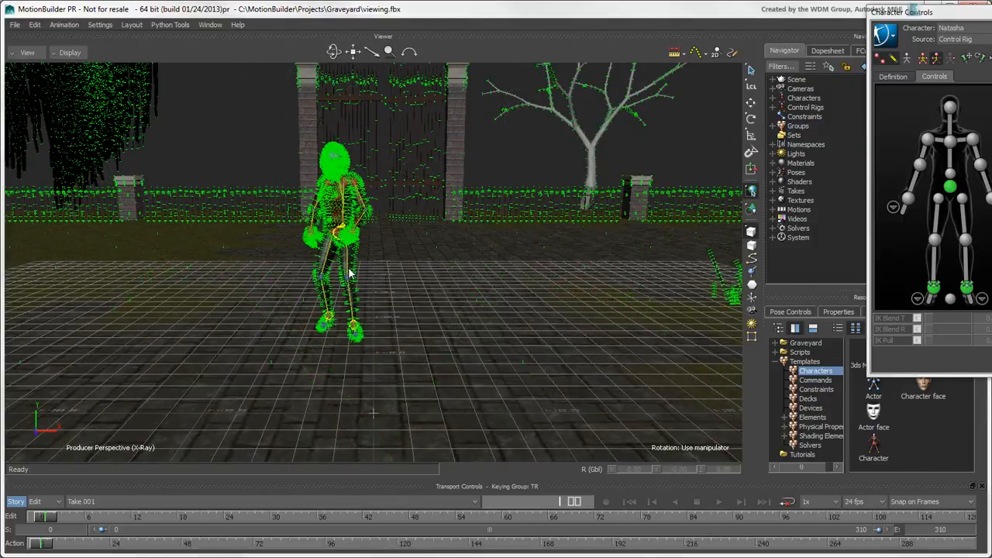
click(71, 53)
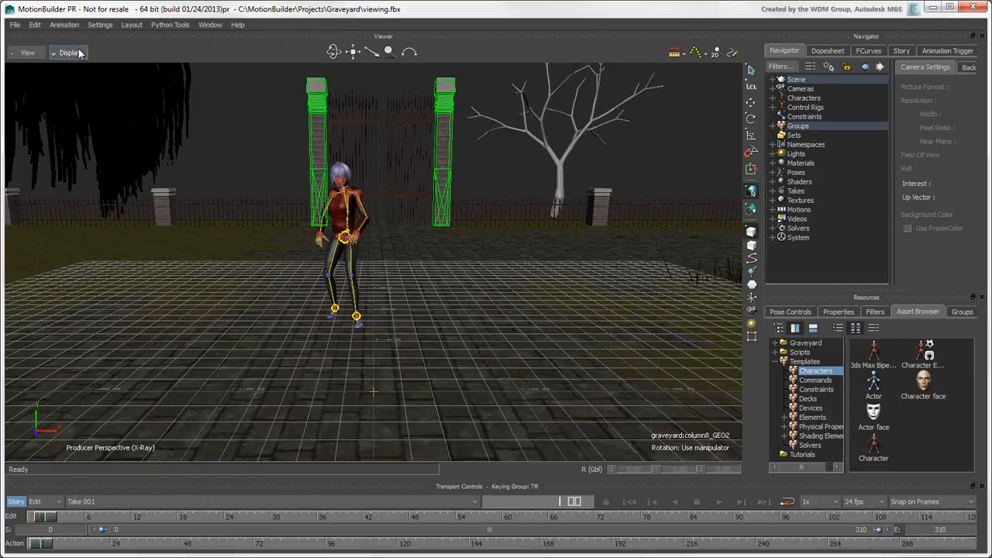
click(71, 52)
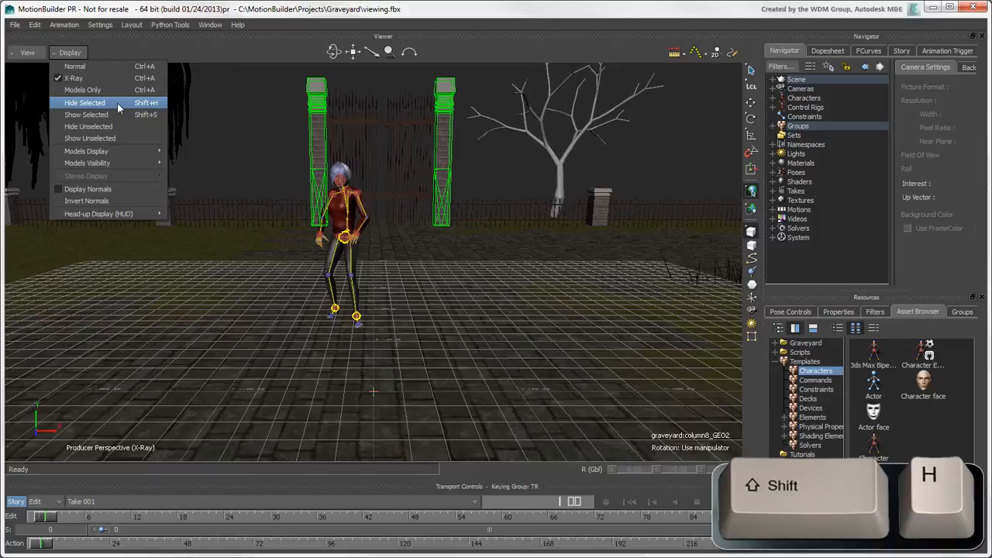
click(75, 102)
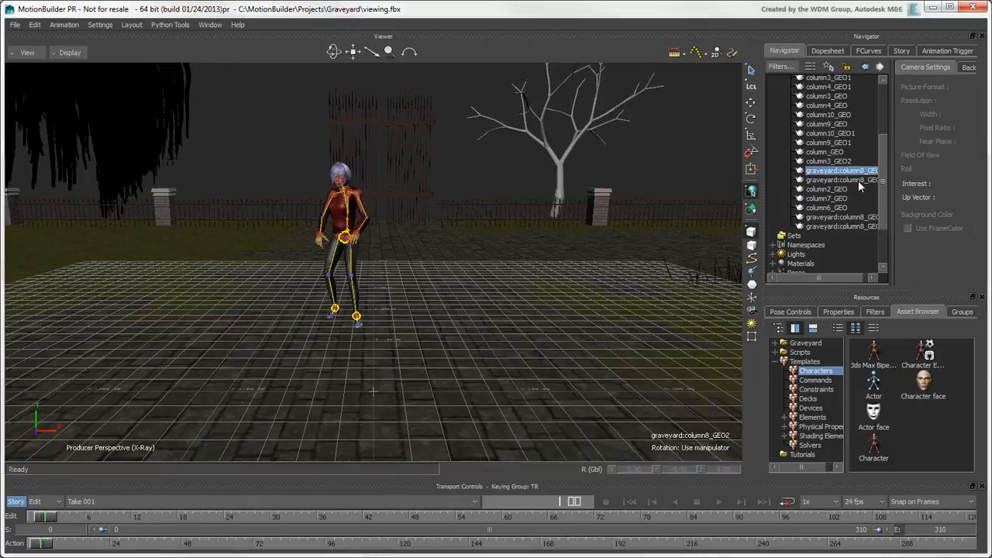
click(71, 53)
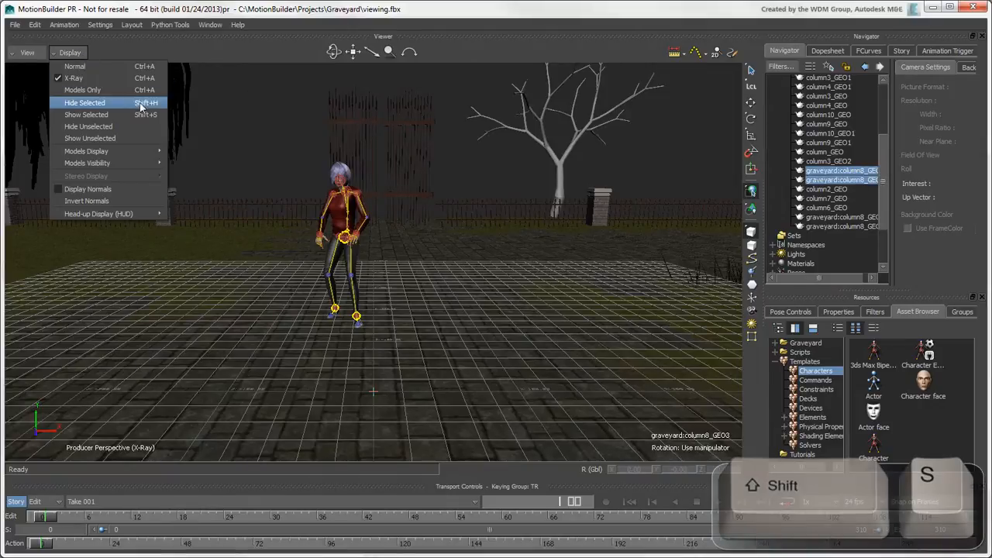
click(84, 102)
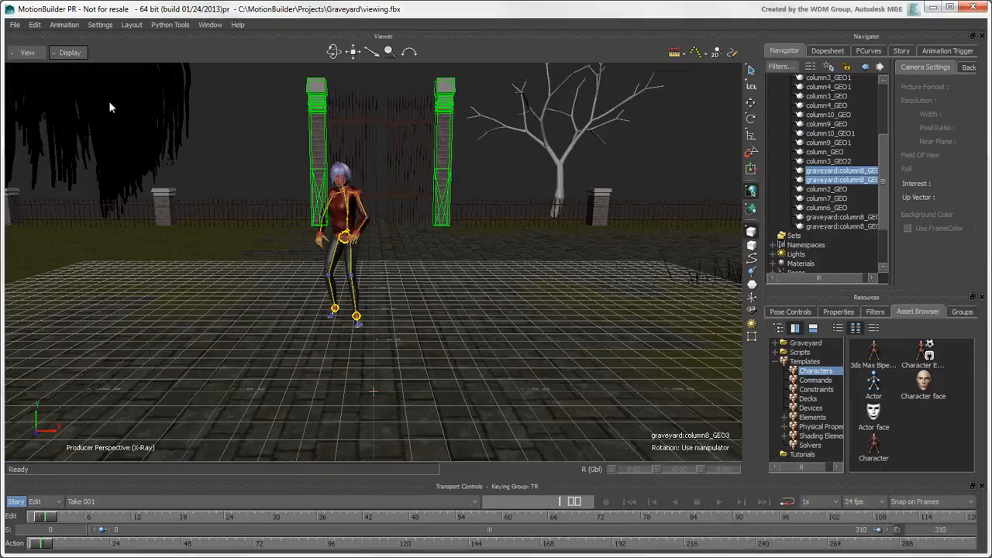
click(70, 52)
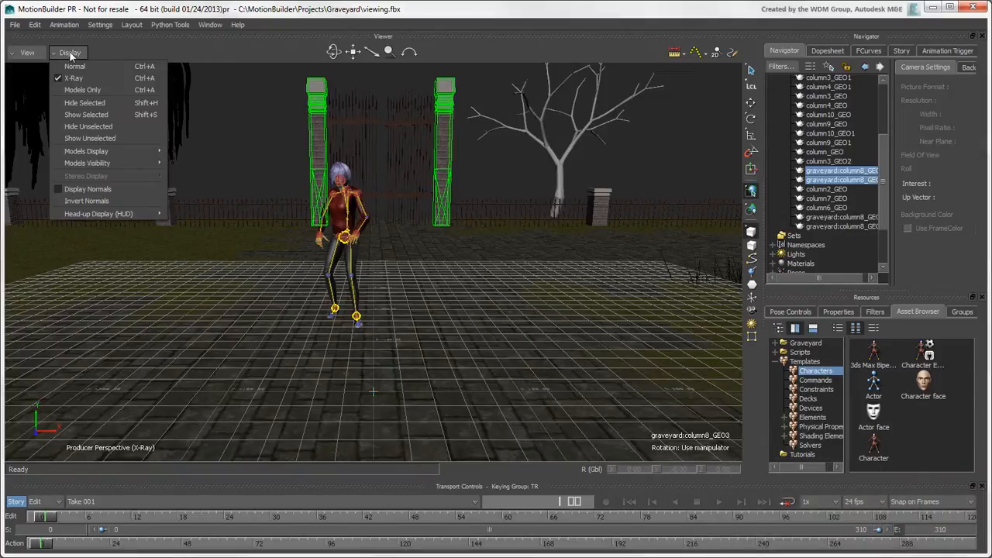
mouse_move(135, 125)
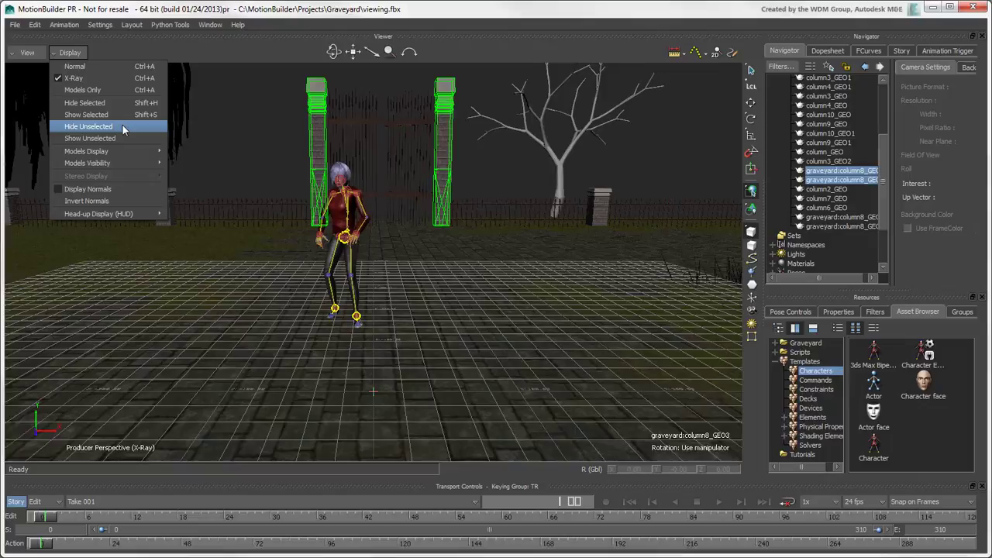
click(88, 126)
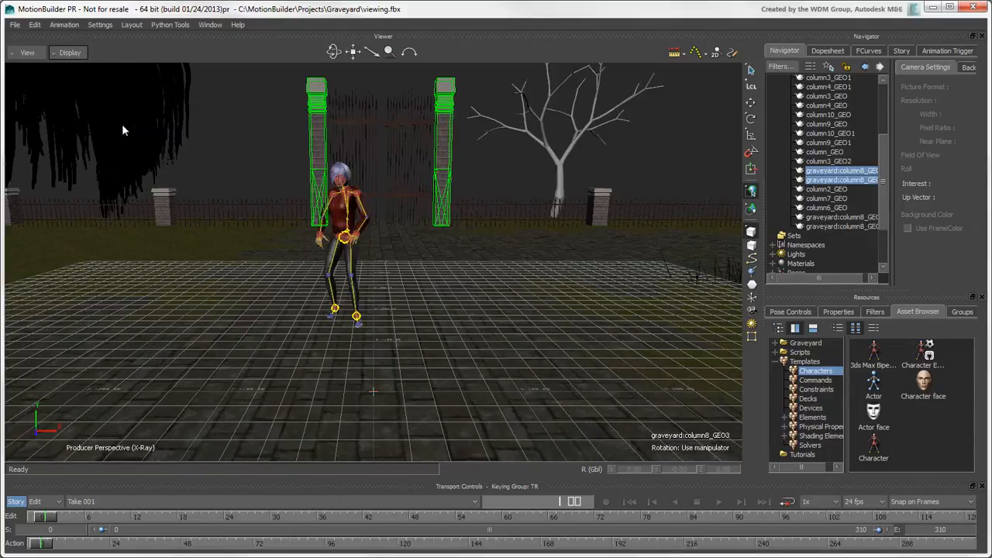
click(50, 53)
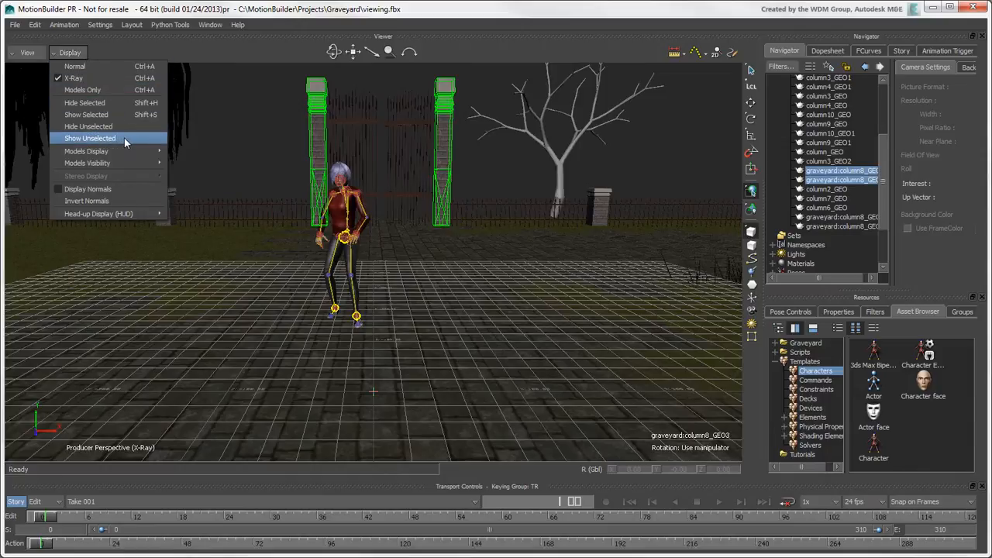
click(90, 138)
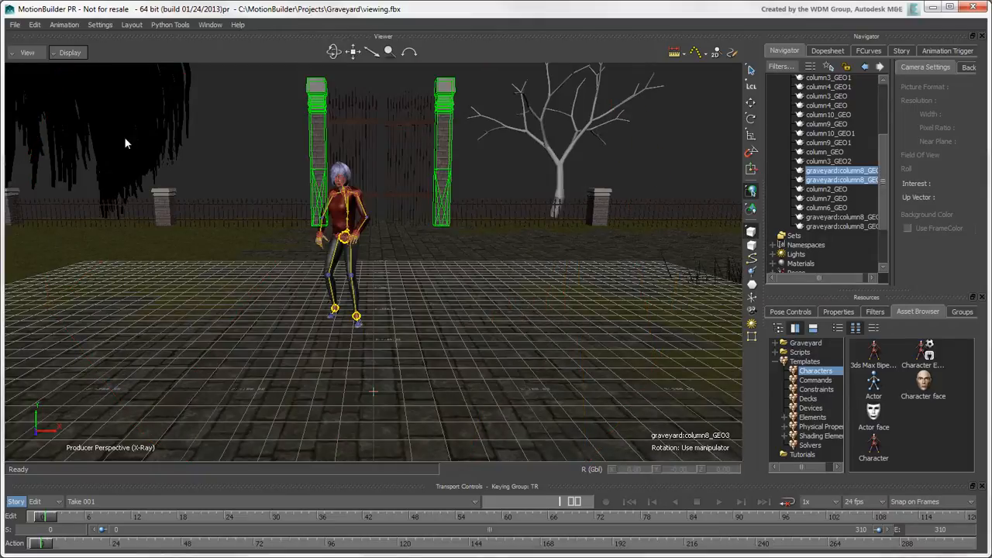
mouse_move(255, 159)
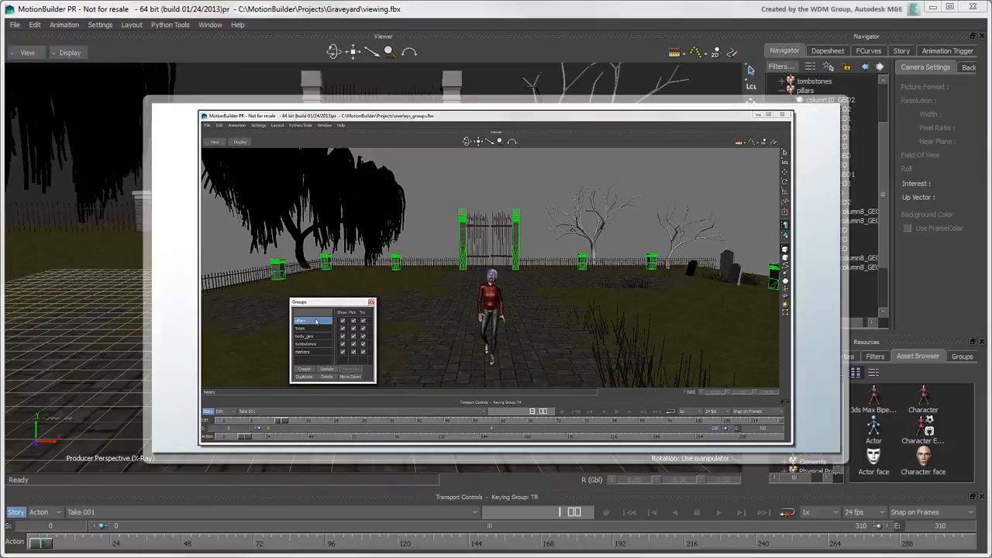
- Select the character's body mesh and create a new group from it in the Groups tab
click(311, 329)
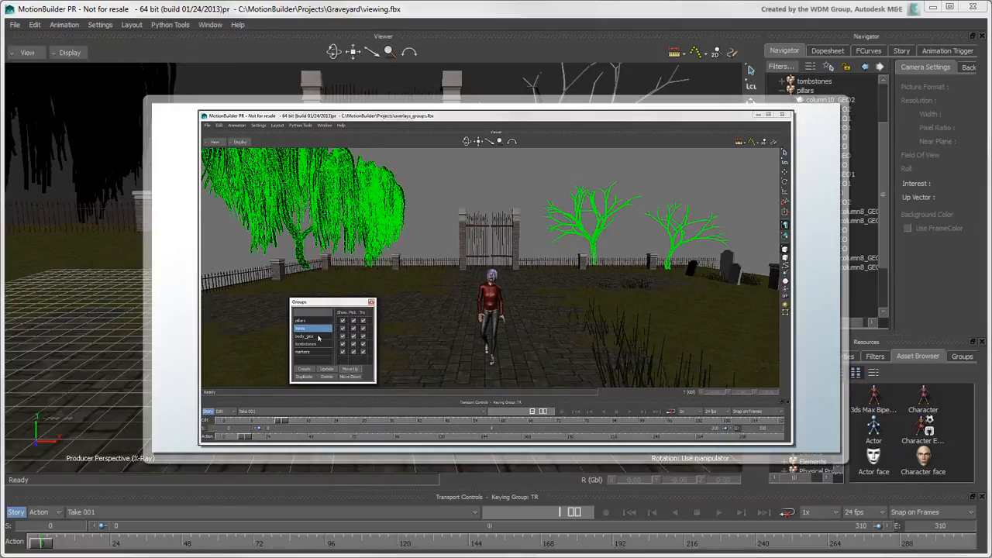
click(310, 334)
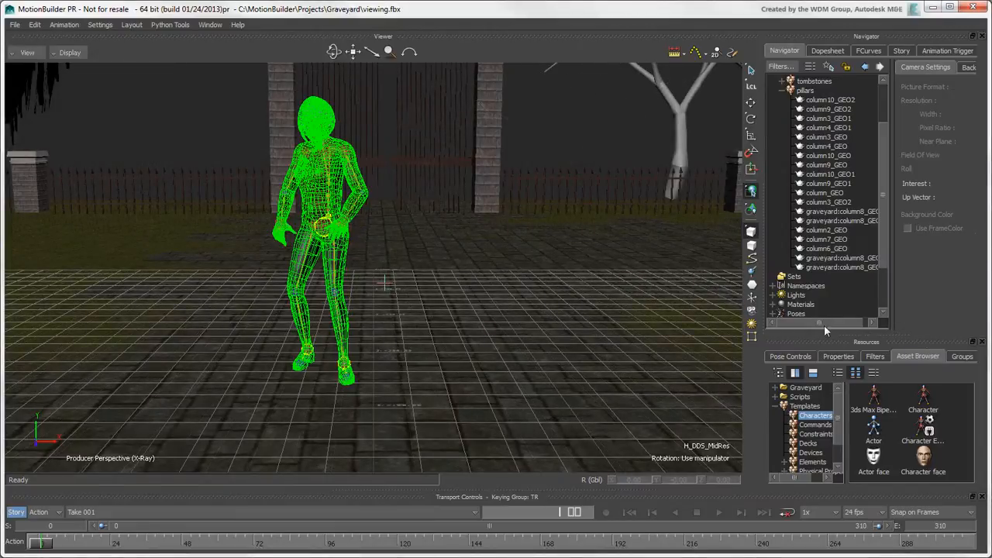
click(961, 357)
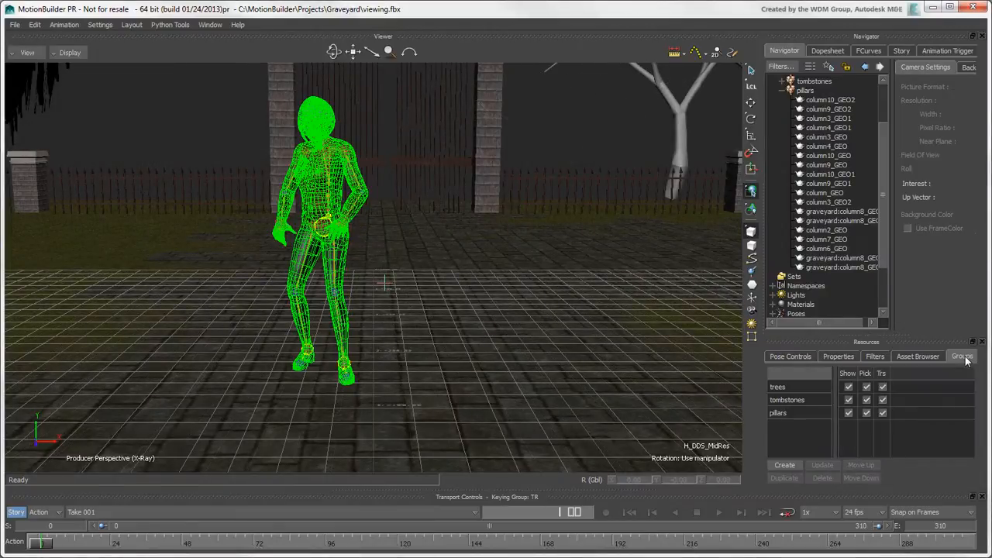
click(784, 466)
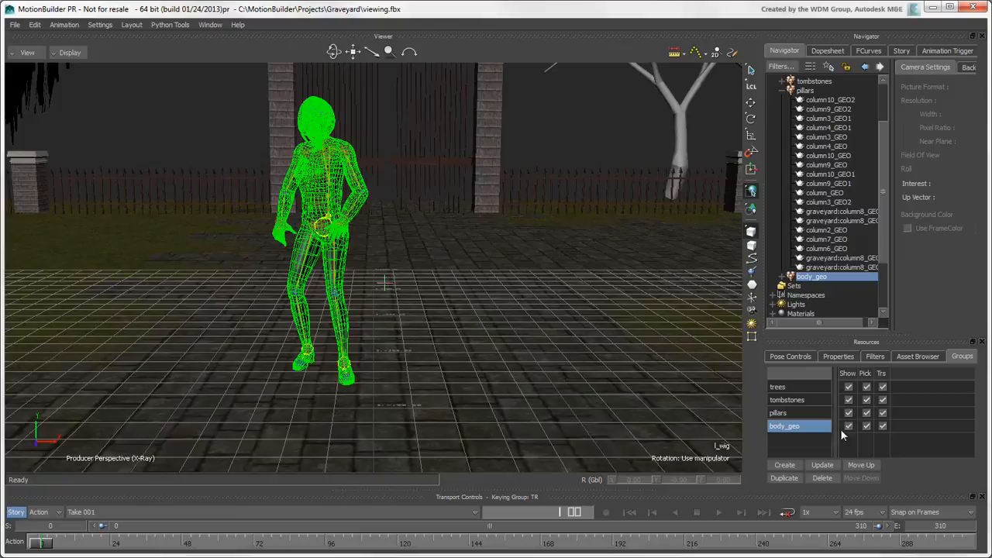
- Toggle the body_geo group's Show checkbox off and back on to verify it controls the body
click(848, 425)
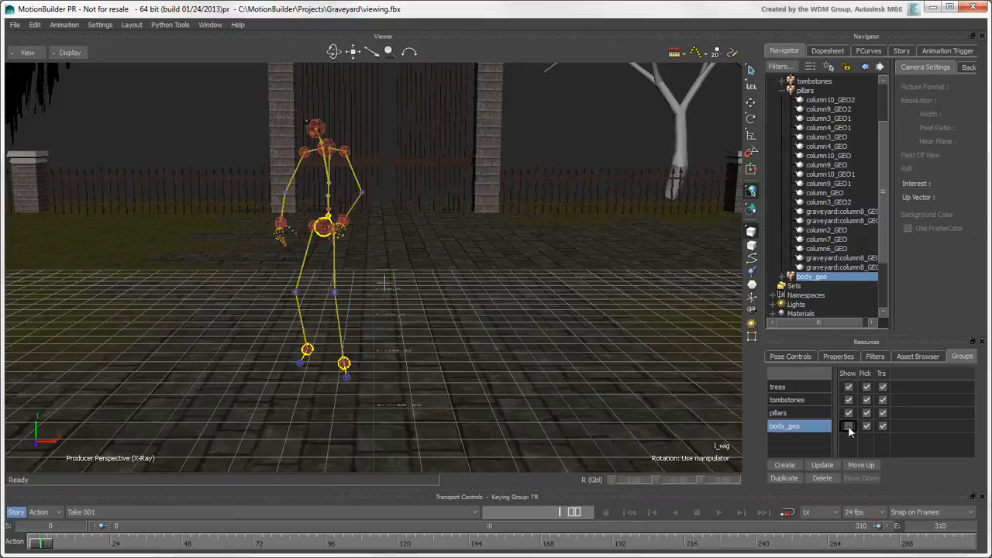
click(846, 425)
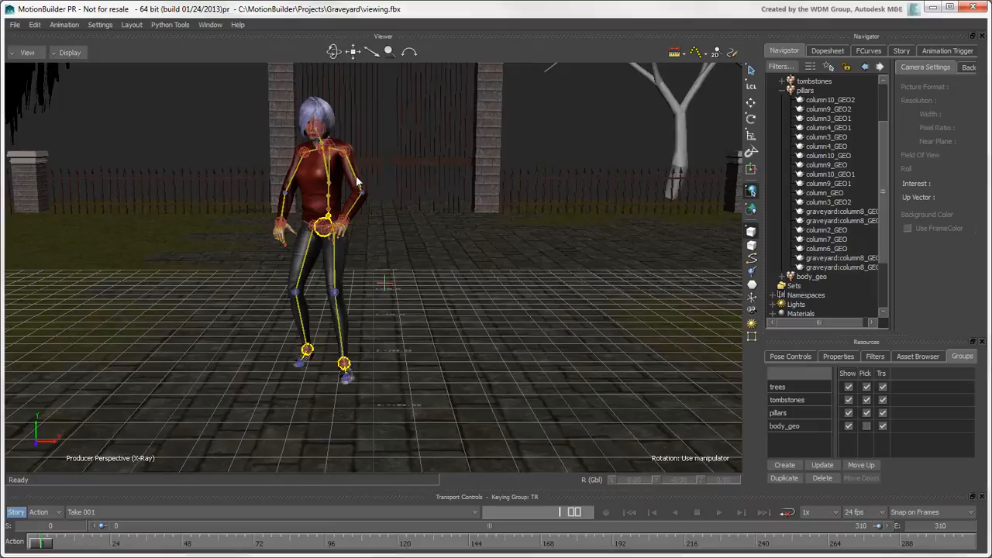
click(867, 425)
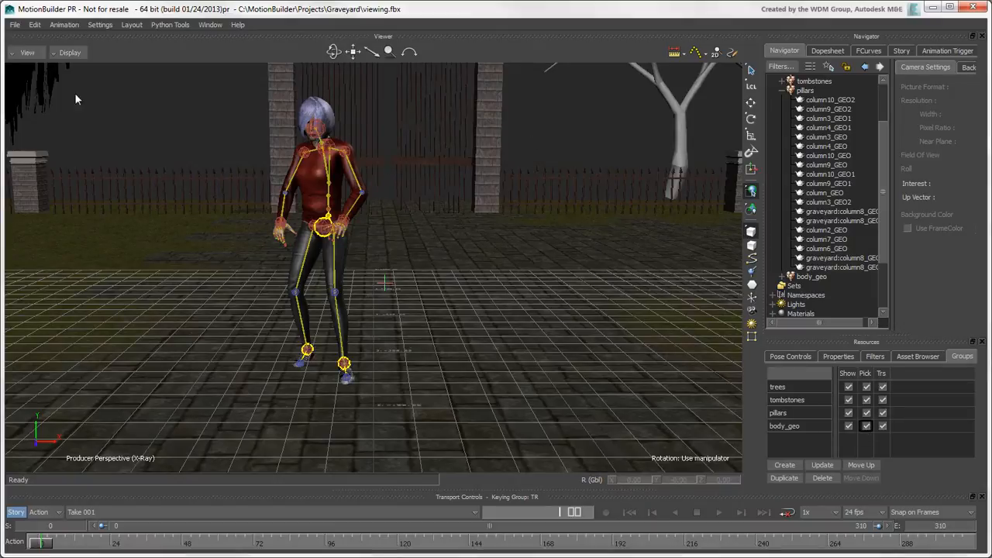
mouse_move(37, 68)
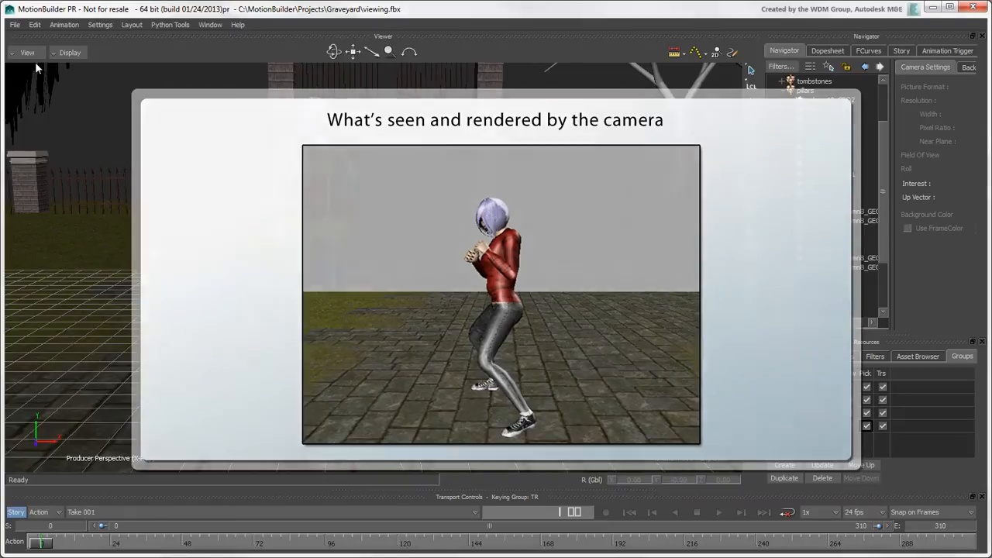
- Look through MyCamera via View > Perspective instead of the producer perspective
click(27, 53)
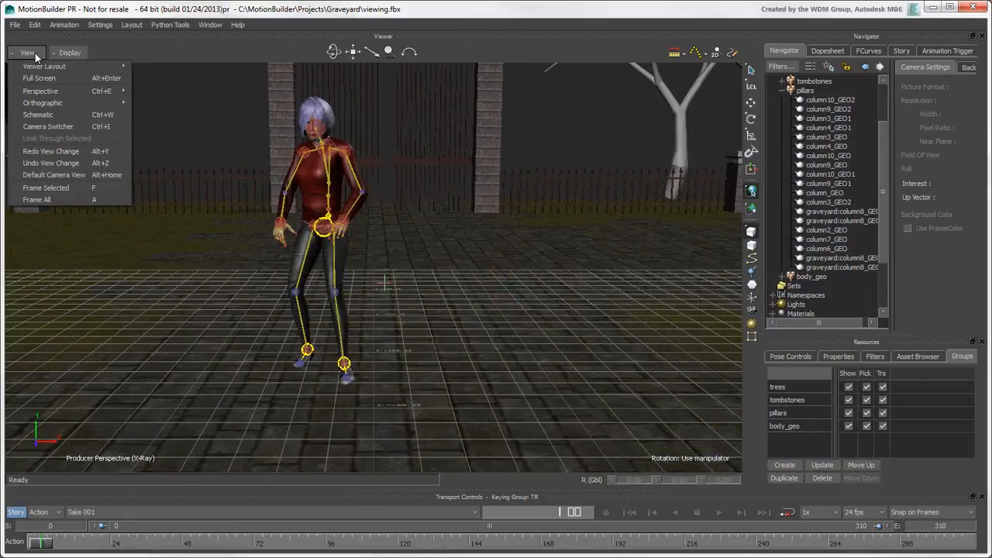
click(40, 90)
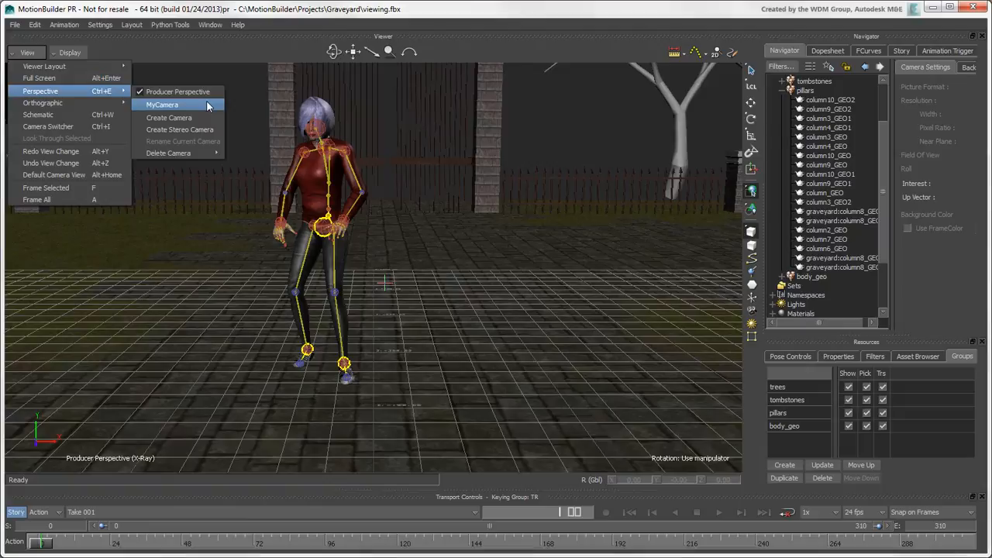
click(180, 105)
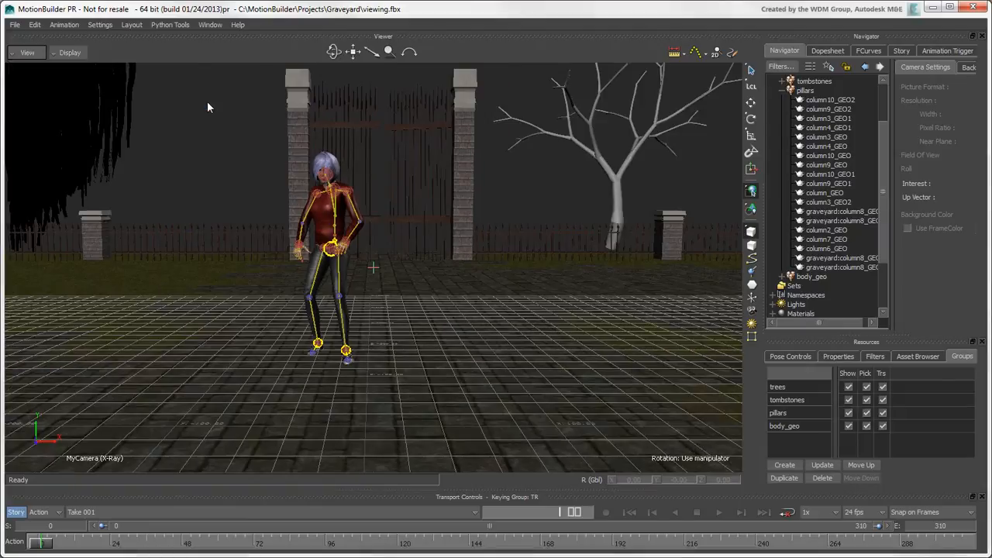
mouse_move(251, 111)
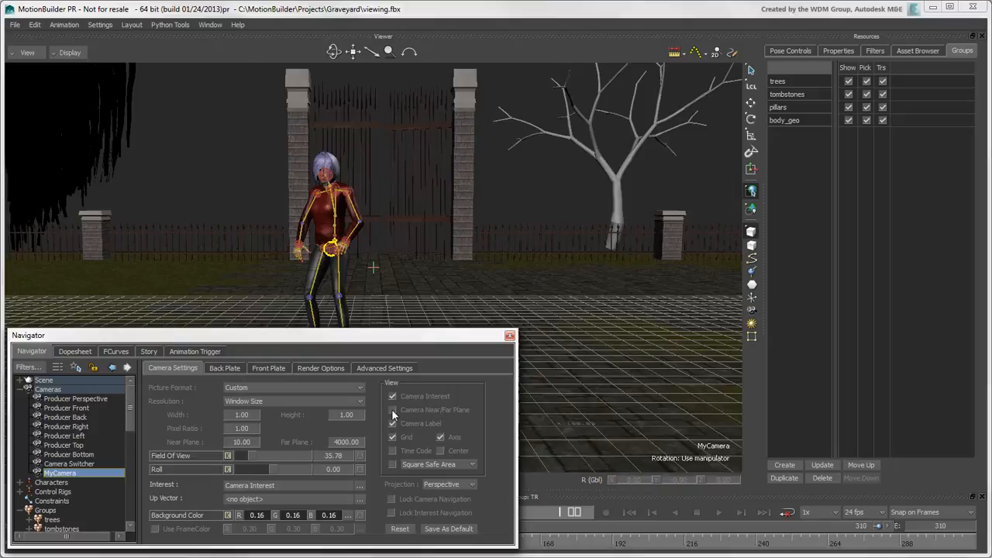
- Show MyCamera's Camera Settings and make the lower Producer Perspective pane active
click(392, 410)
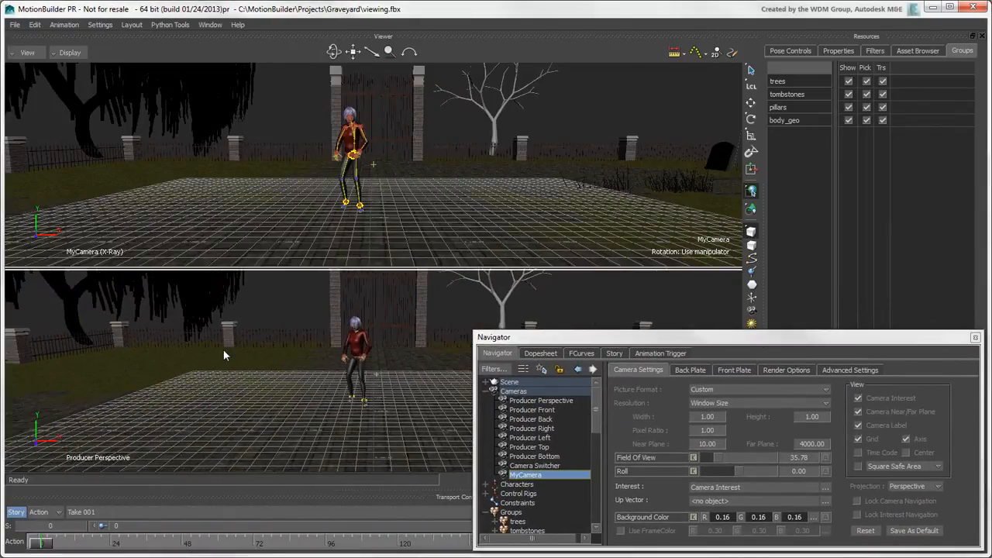
click(71, 52)
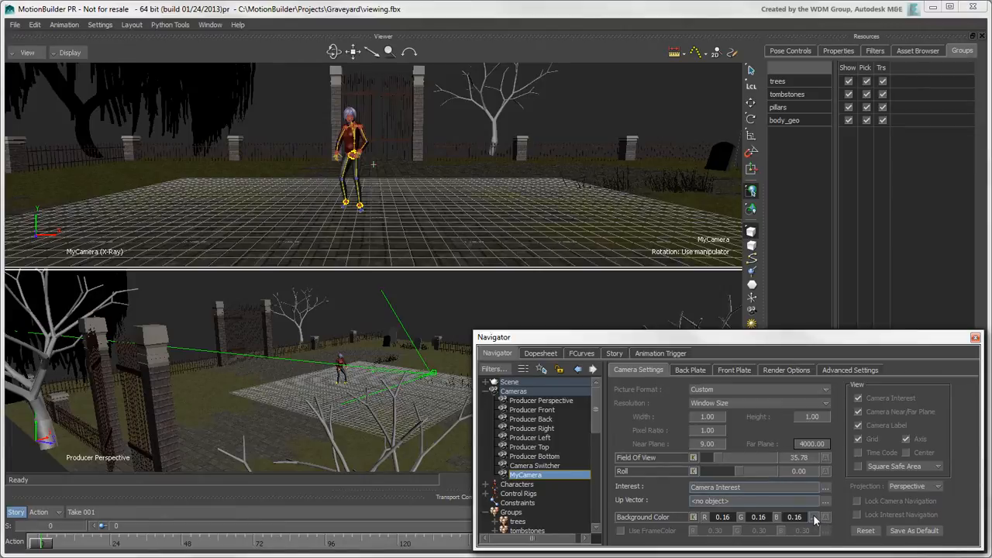
- Set MyCamera's background to blue-grey (0.32, 0.39, 0.45) and turn off its grid
click(819, 521)
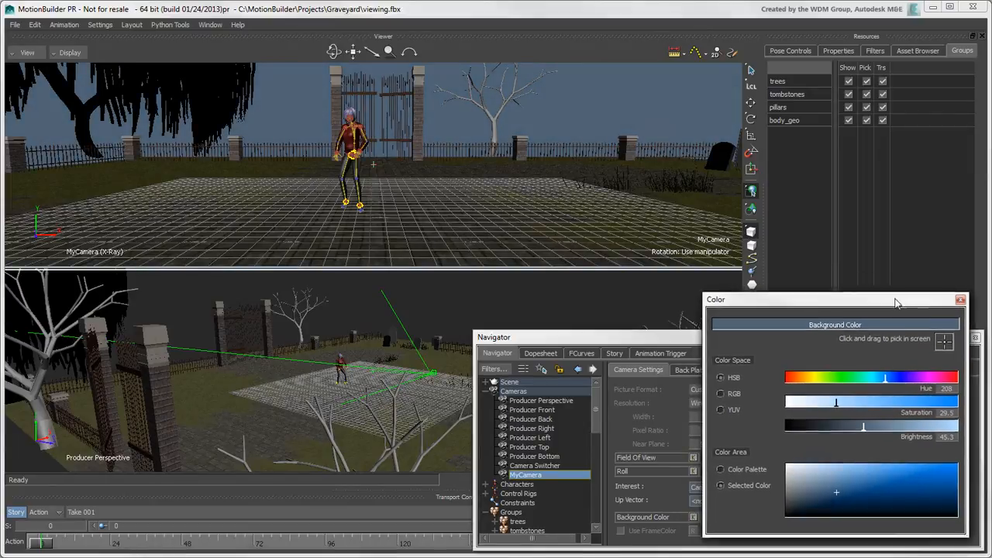
click(960, 298)
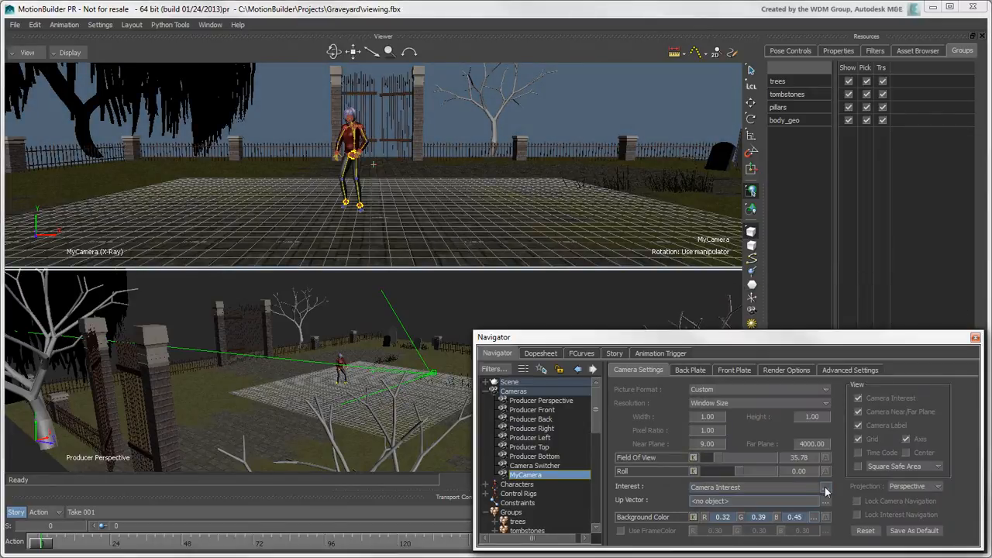
click(827, 486)
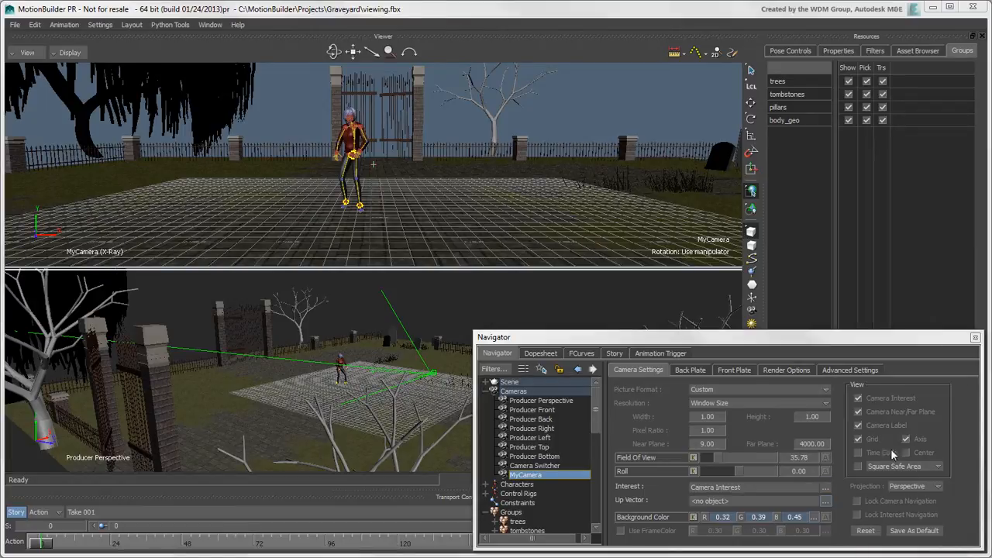
click(855, 396)
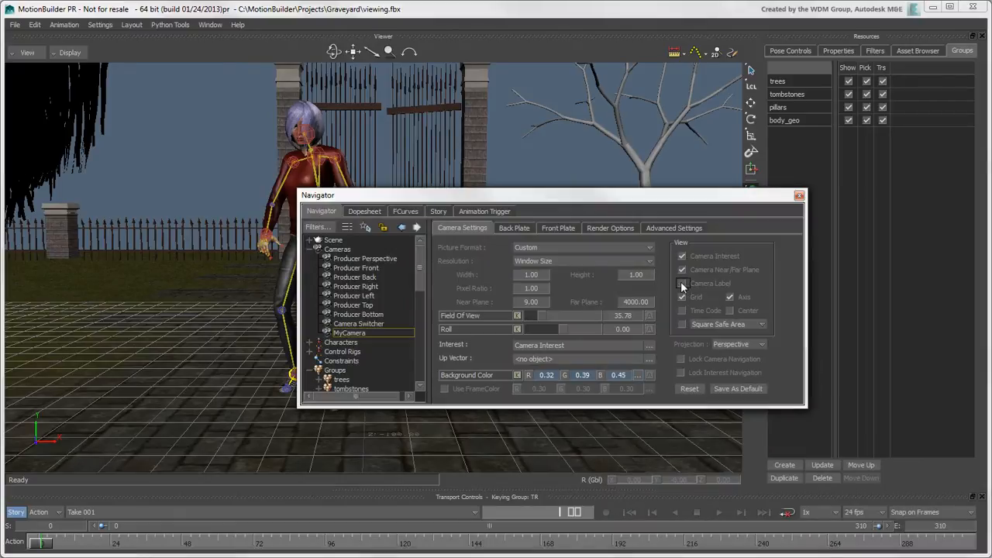
- Enable Camera Label, Grid and Axis in MyCamera's View settings
click(682, 283)
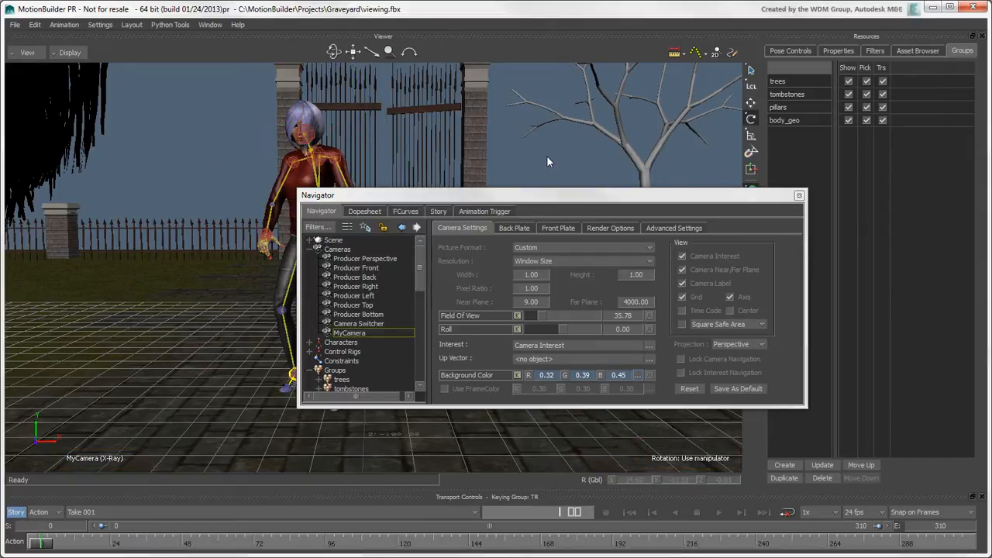
click(731, 298)
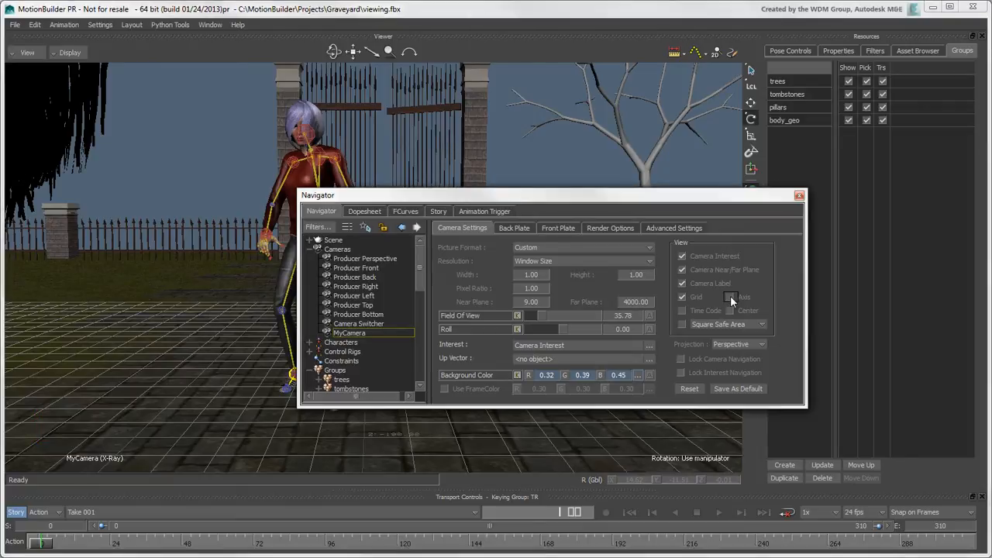
click(728, 298)
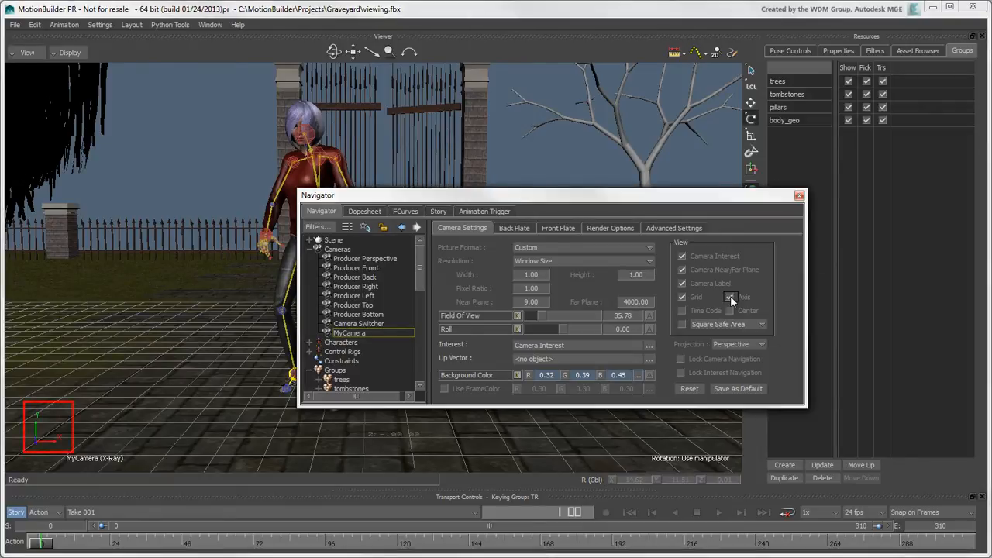
click(729, 298)
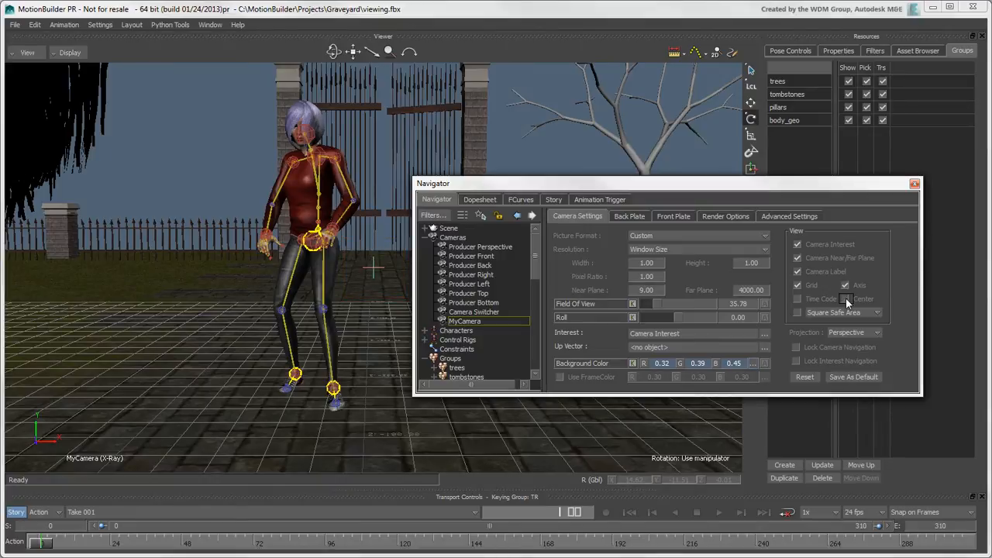
click(798, 286)
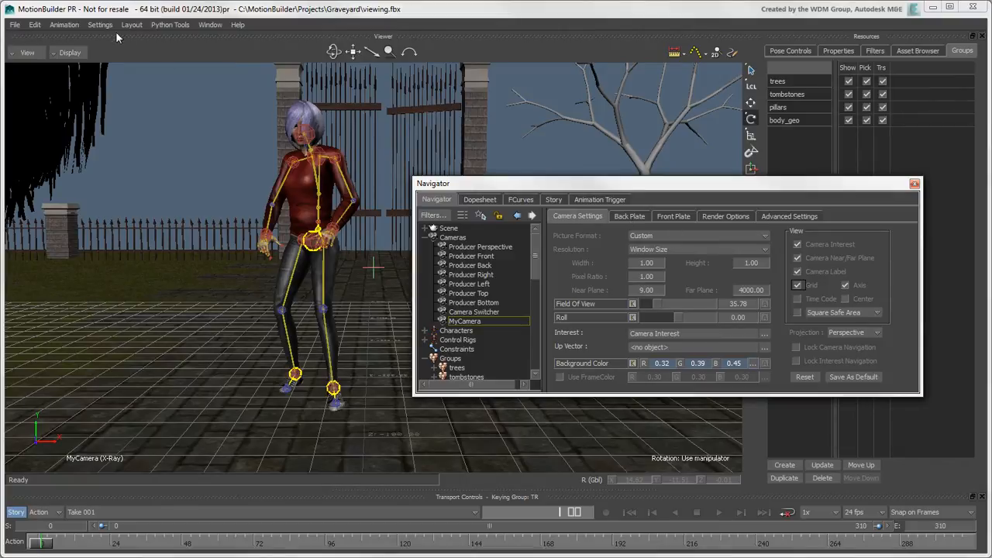
- In Viewer preferences set the grid colour to light cyan and apply the change
click(100, 25)
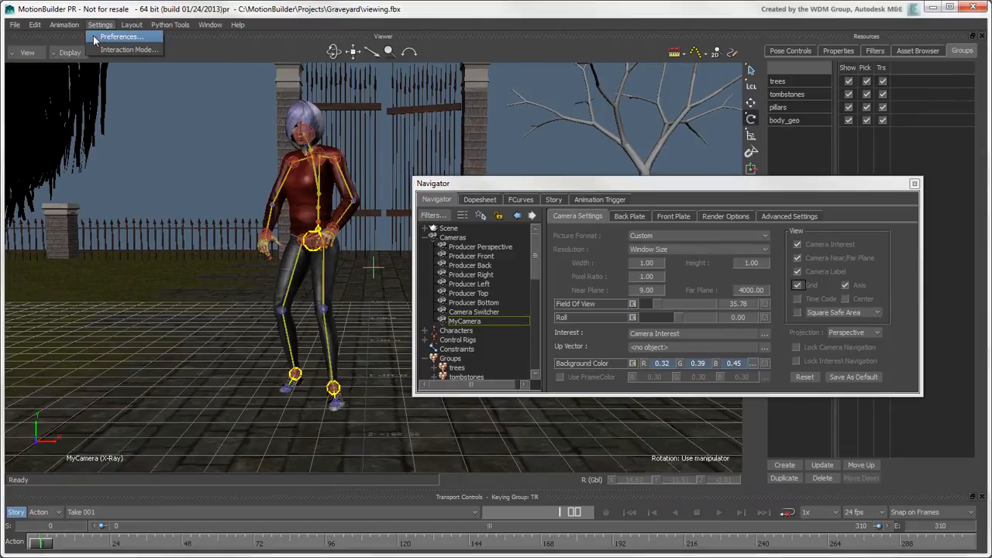
click(124, 37)
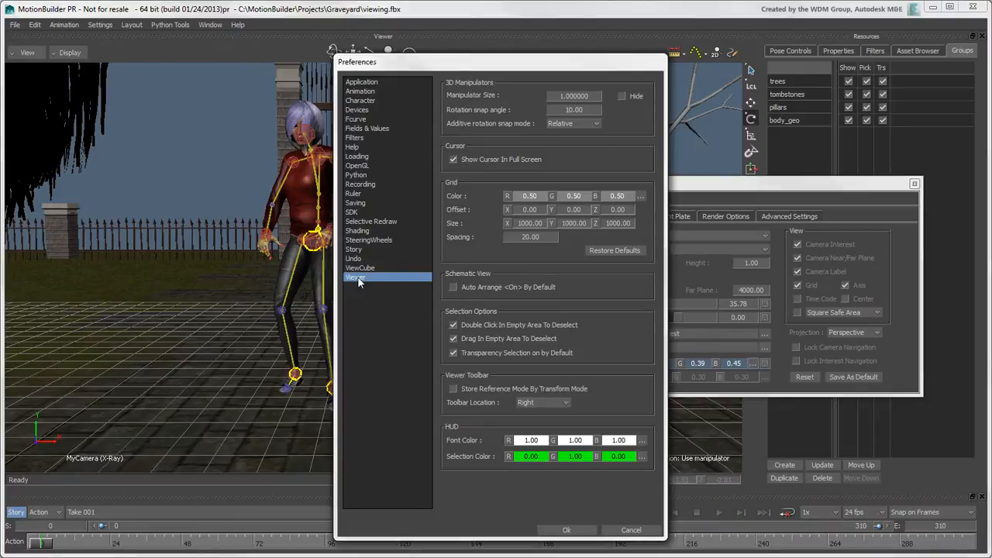
click(642, 195)
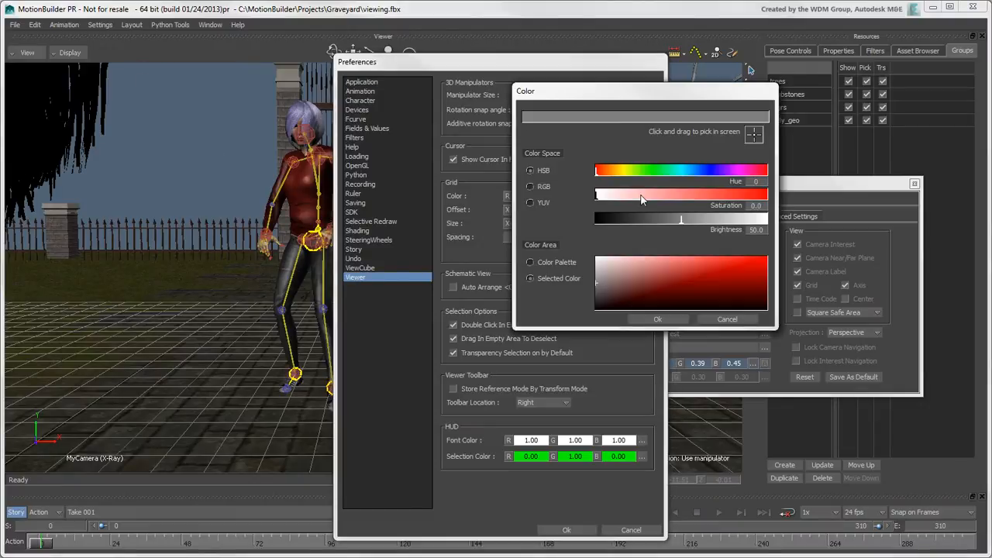
click(688, 169)
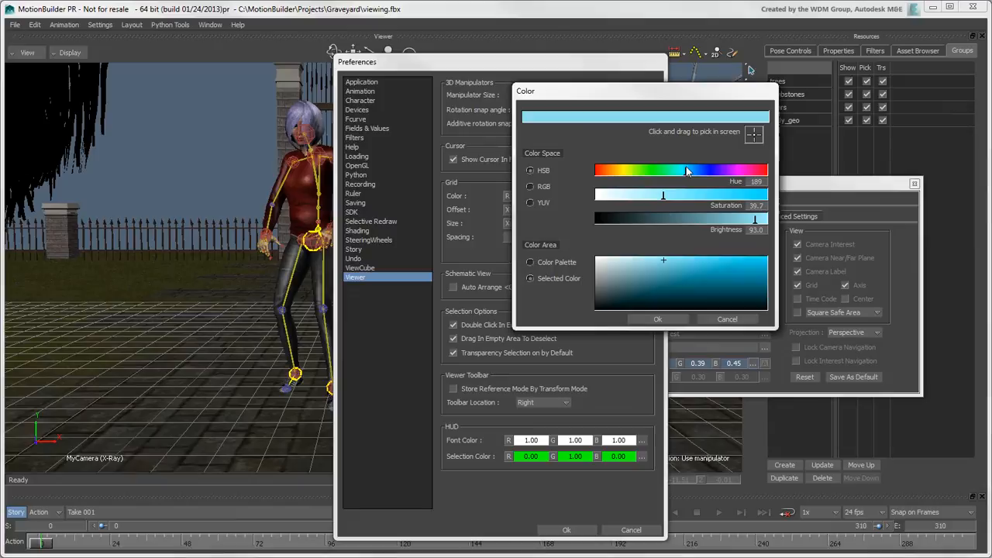
click(657, 319)
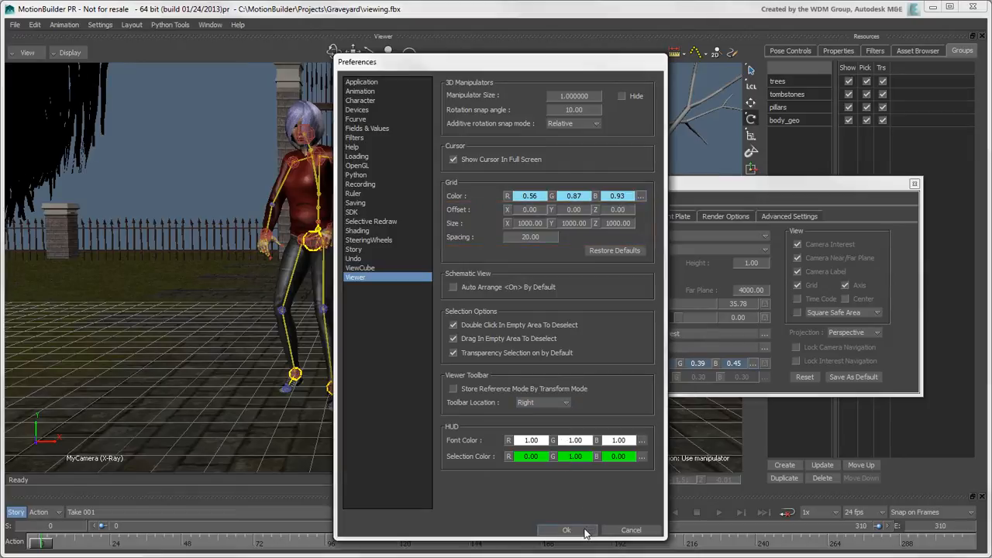
click(567, 530)
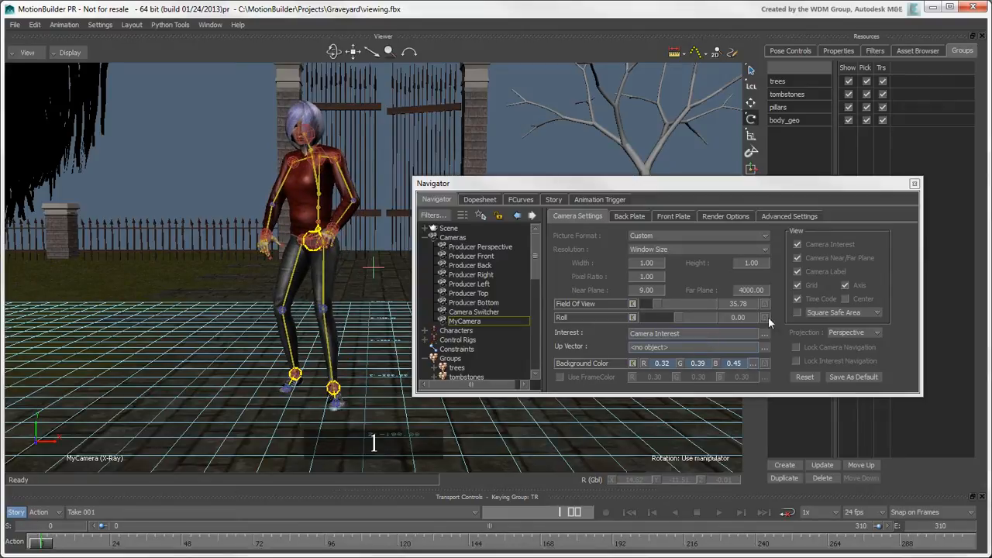
- Enable the Square Safe Area frame for MyCamera and close the Navigator settings window
click(797, 313)
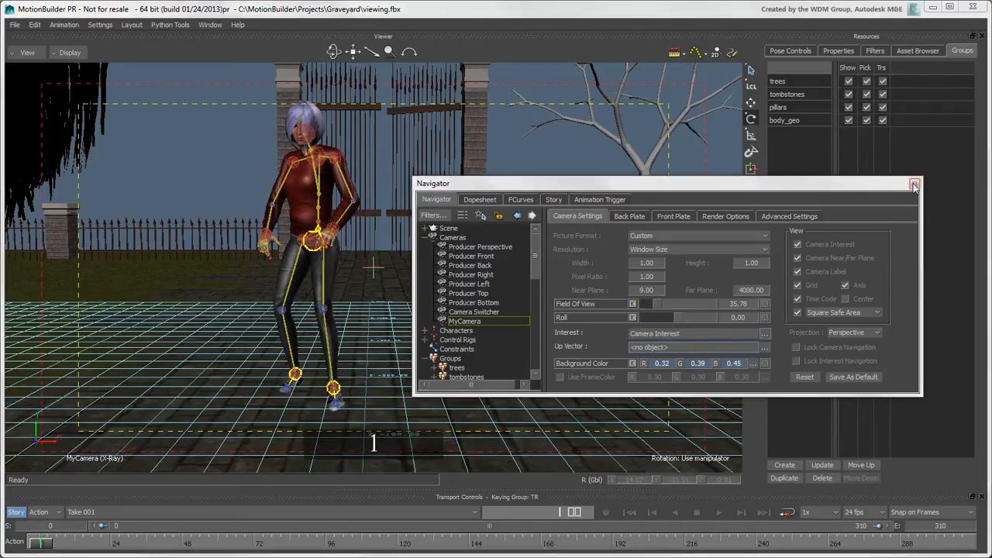
click(915, 184)
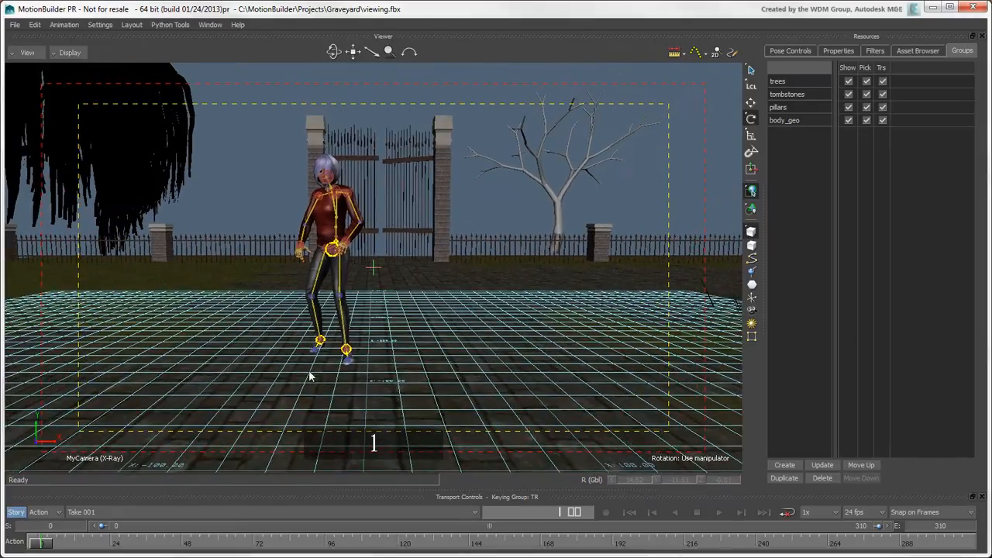
- Scrub the timeline forward to frame 133 and back to frame 3
drag(101, 543, 303, 543)
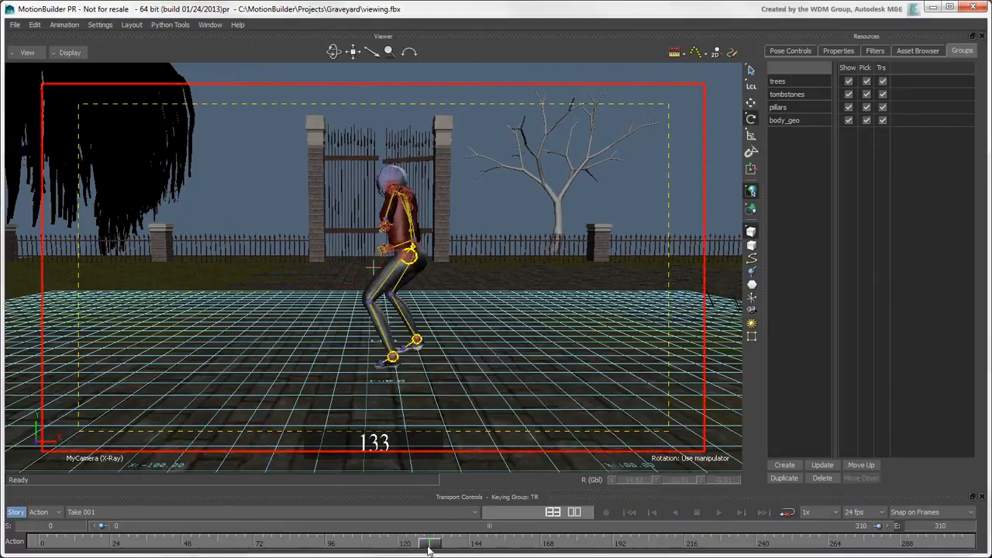
drag(428, 542, 403, 543)
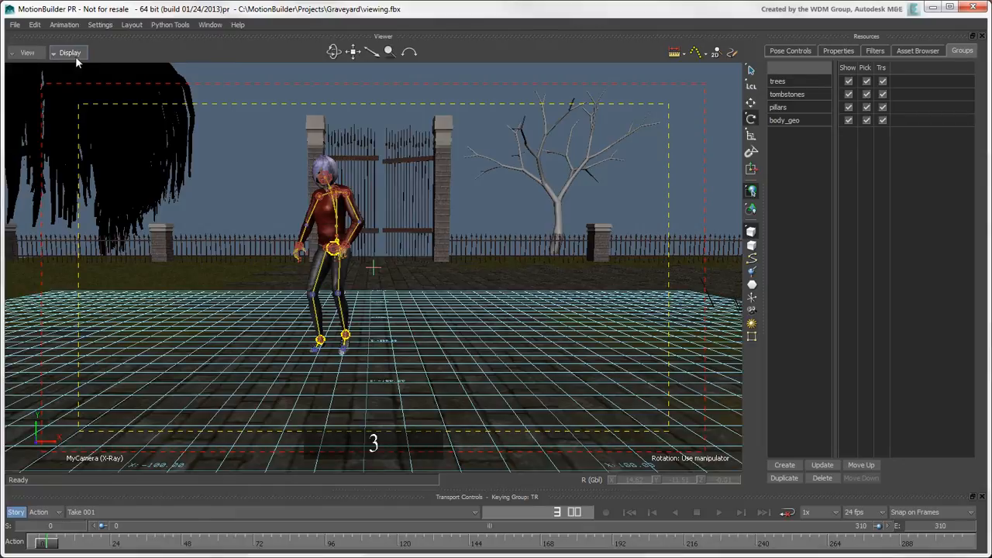
- Turn off the Time Code and Safe Area overlays via the Display menu, reaching the HUD options
click(69, 53)
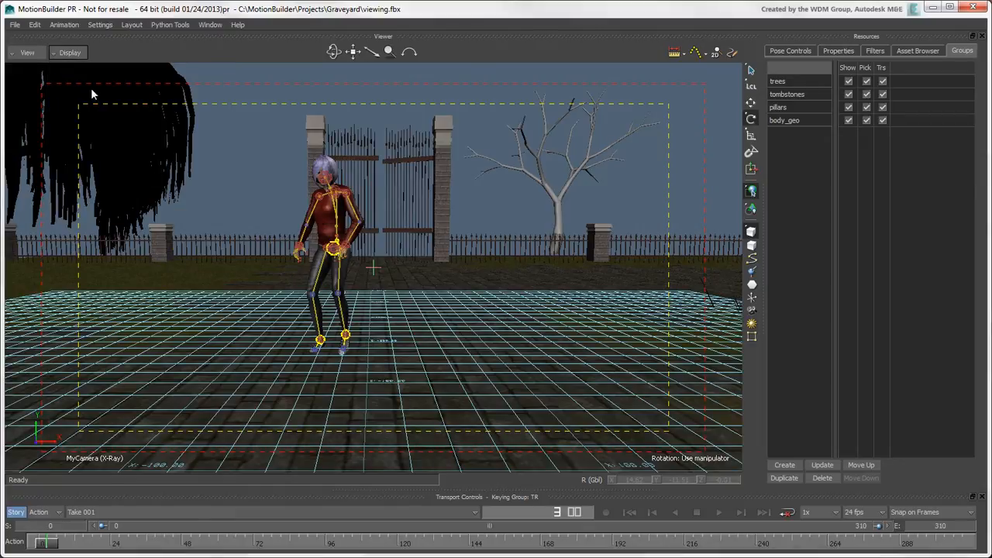
click(70, 52)
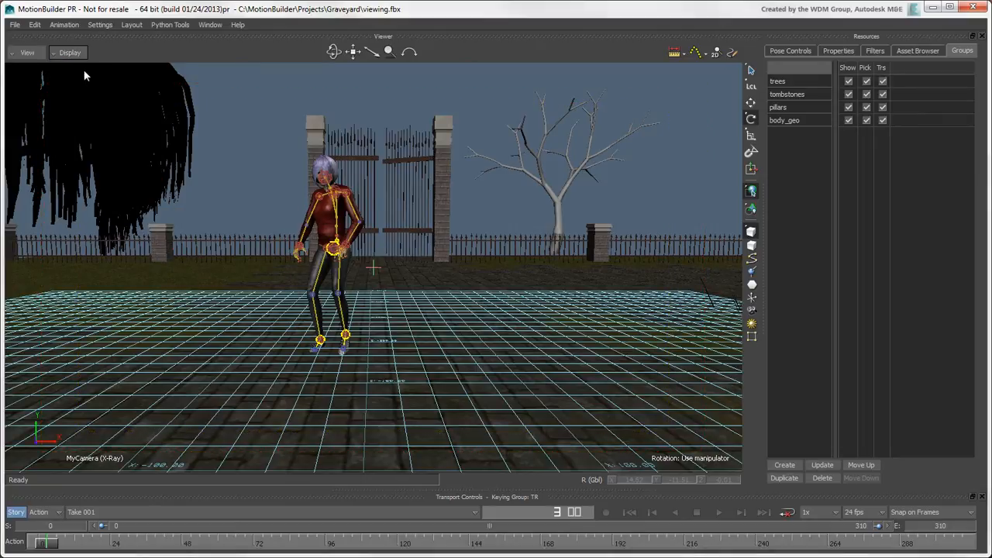
click(69, 53)
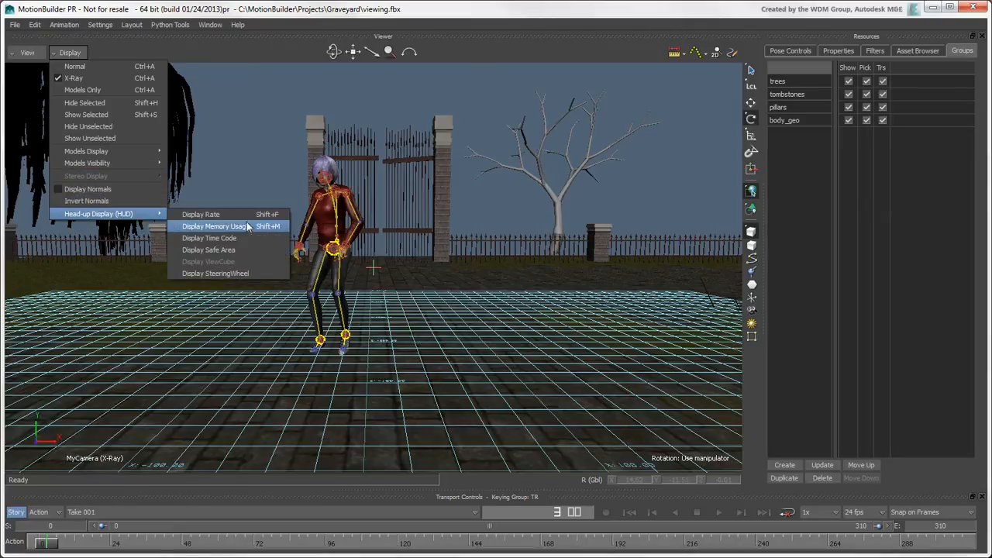
mouse_move(270, 192)
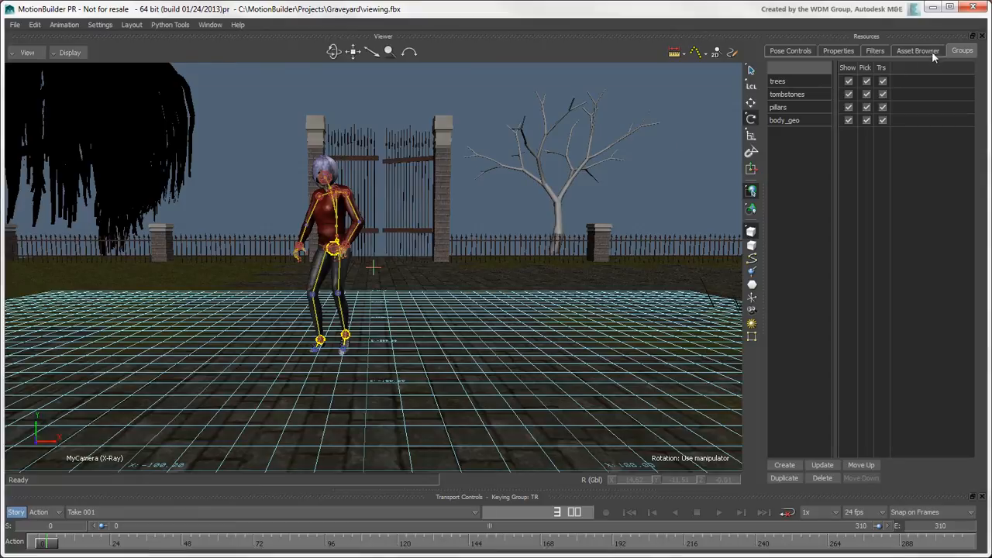
- Show the Asset Browser, return Display to Normal without the grid, and play the animation
click(918, 49)
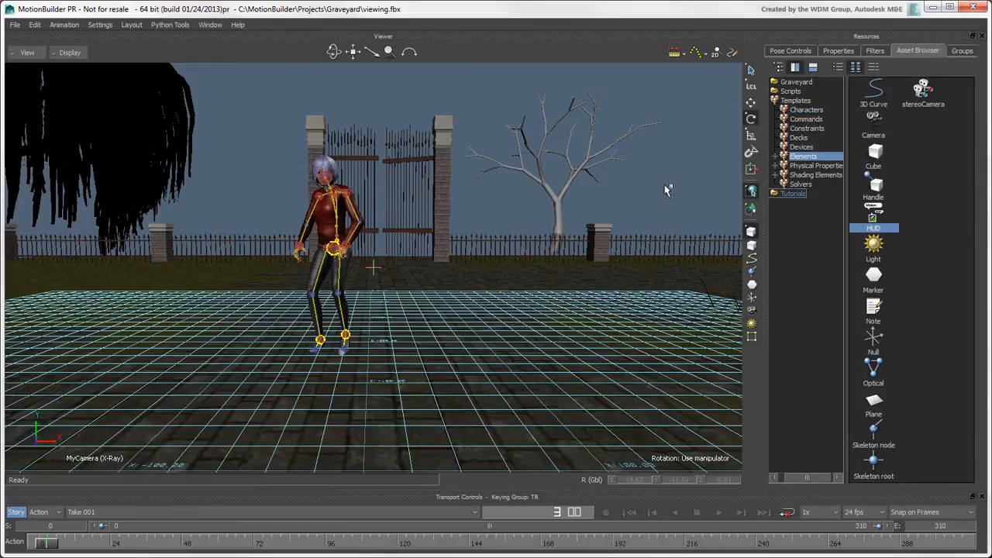
mouse_move(645, 186)
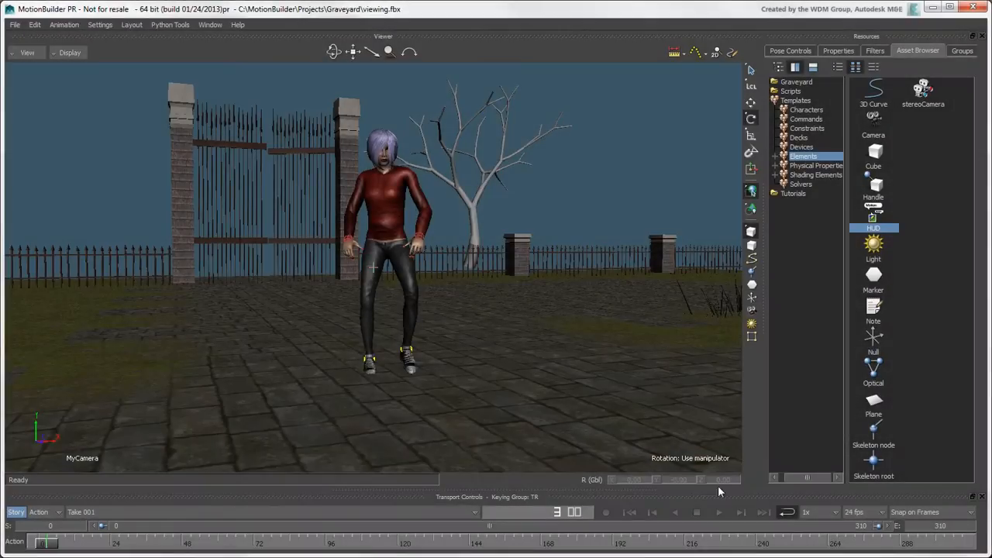
click(714, 511)
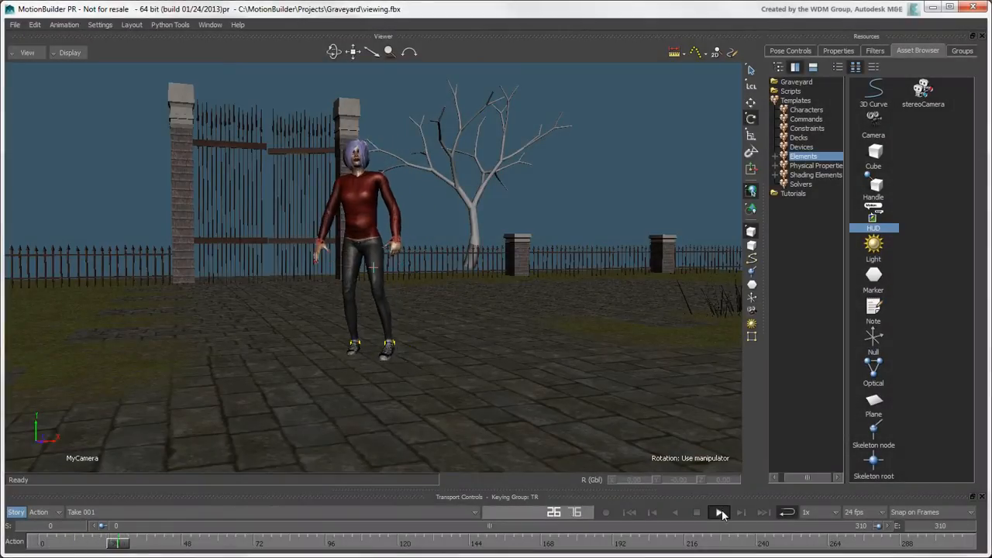
click(721, 512)
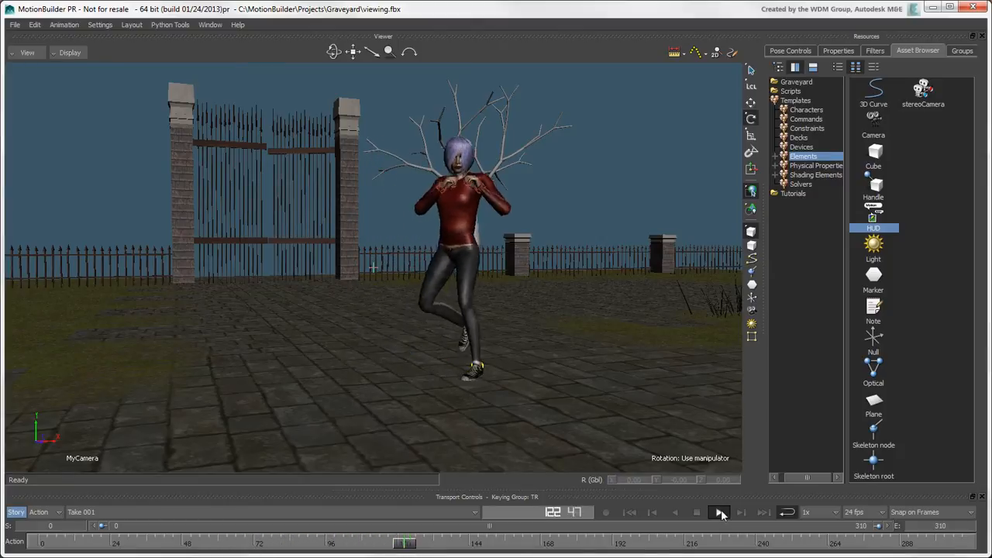
click(720, 512)
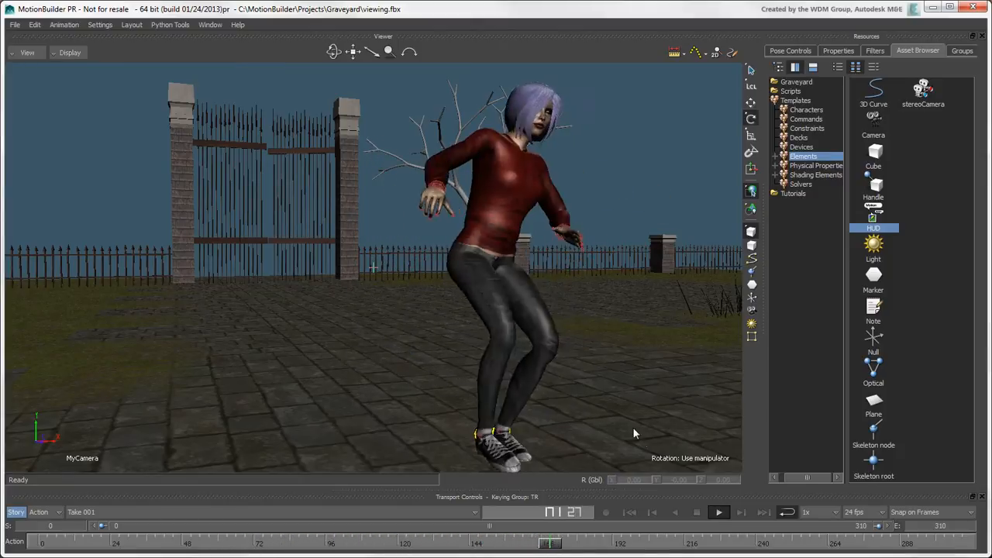